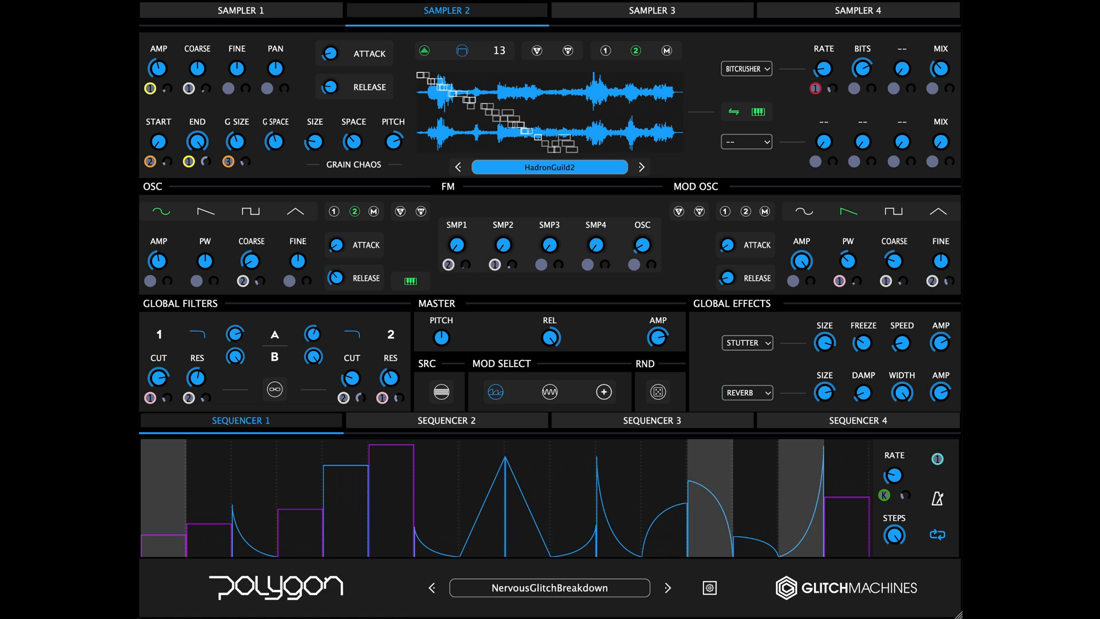
- Leave the Sampler 2 patch view and bring up the Glitch Machines site listing the plugins
{"action": "left_click", "coordinate": [244, 17]}
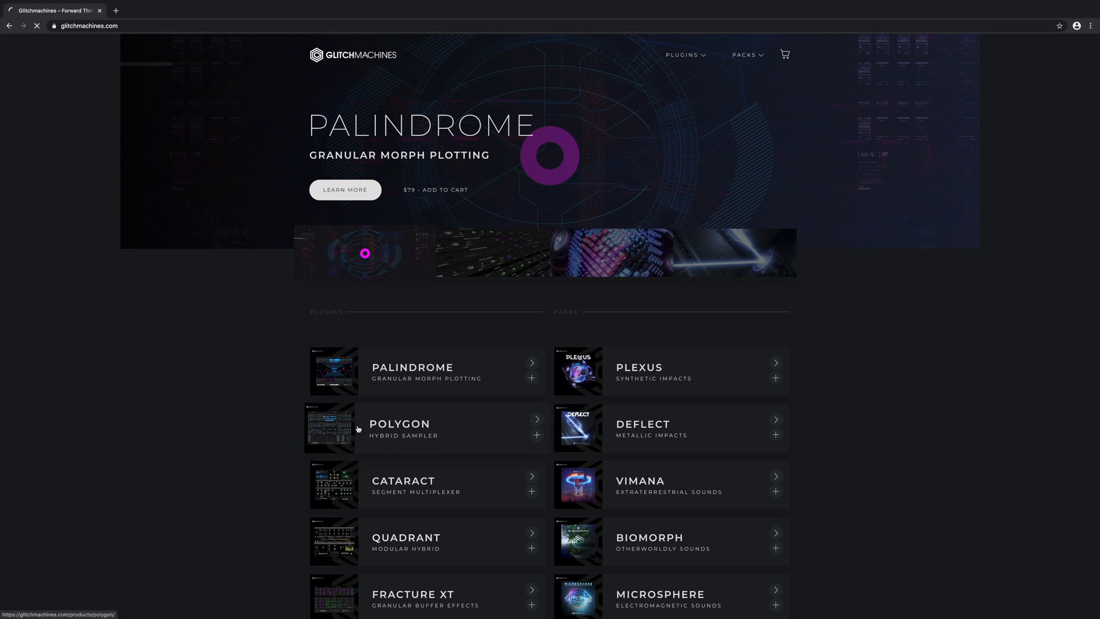
- View the Polygon Hybrid Sampler product page on glitchmachines.com
{"action": "left_click", "coordinate": [399, 428]}
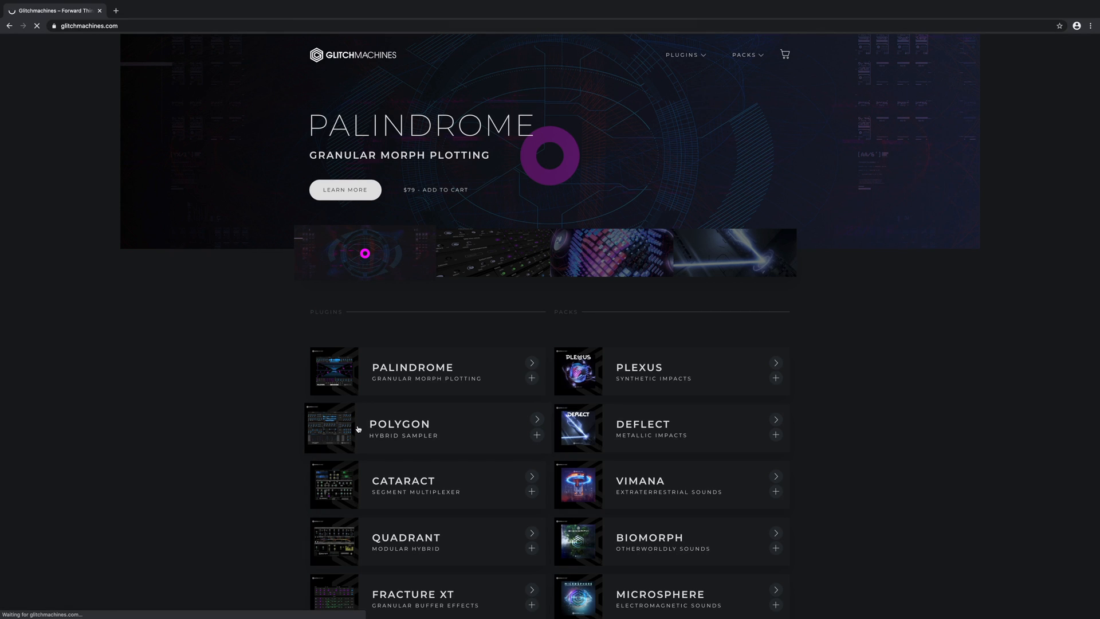
{"action": "left_click", "coordinate": [398, 429]}
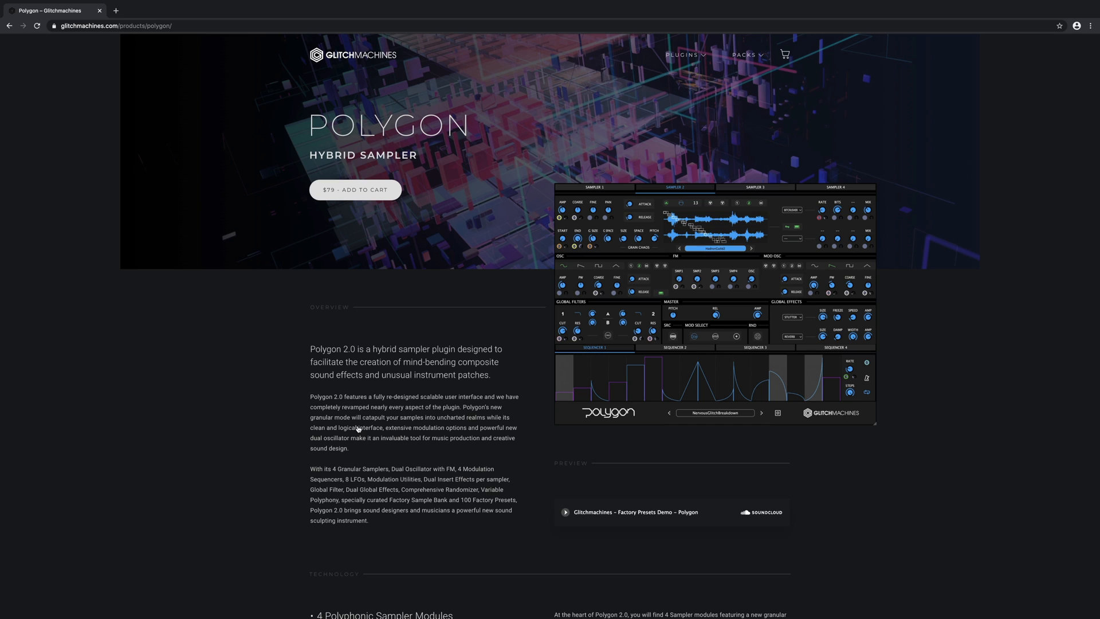
{"action": "mouse_move", "coordinate": [265, 430]}
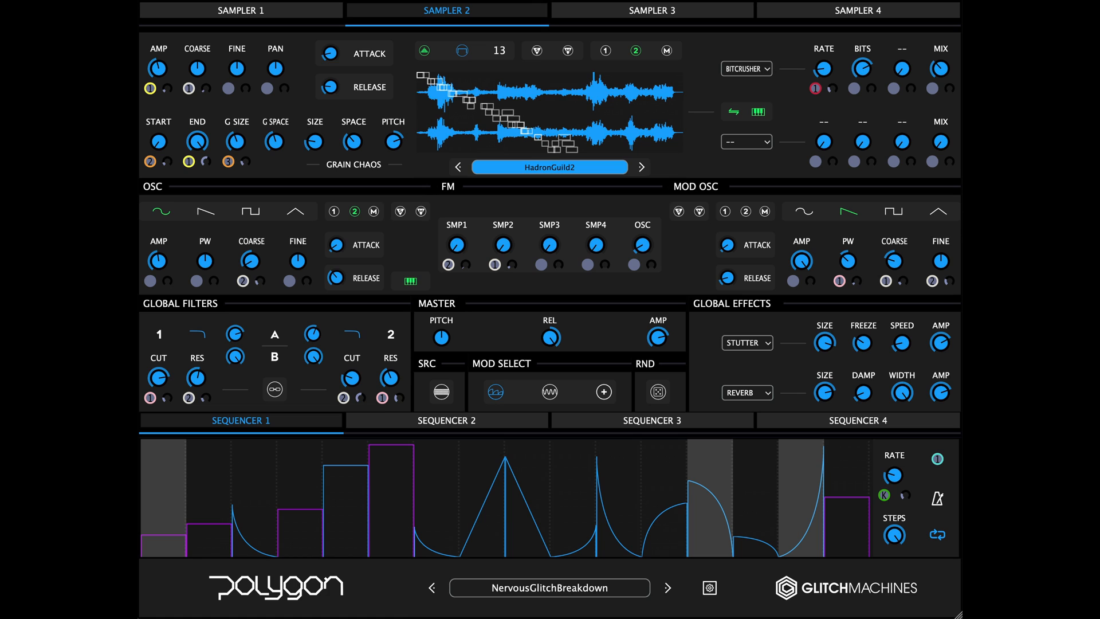
- Return to Sampler 1 and load the factory sample AcousticGuitarVibrationLarge9
{"action": "left_click", "coordinate": [242, 17]}
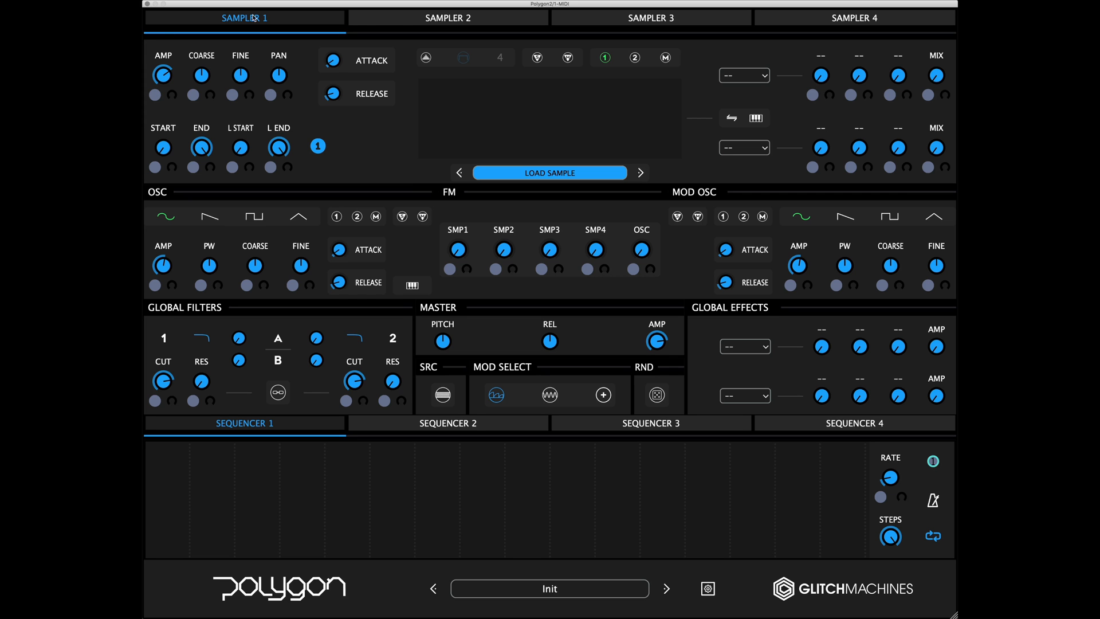
{"action": "left_click", "coordinate": [650, 17]}
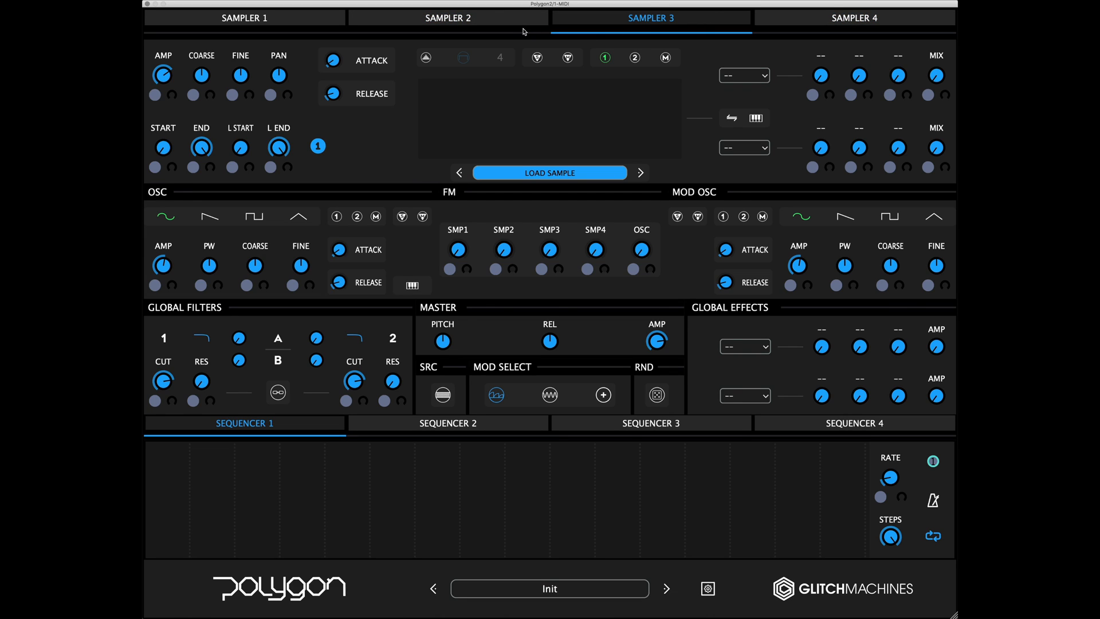
{"action": "left_click", "coordinate": [244, 17]}
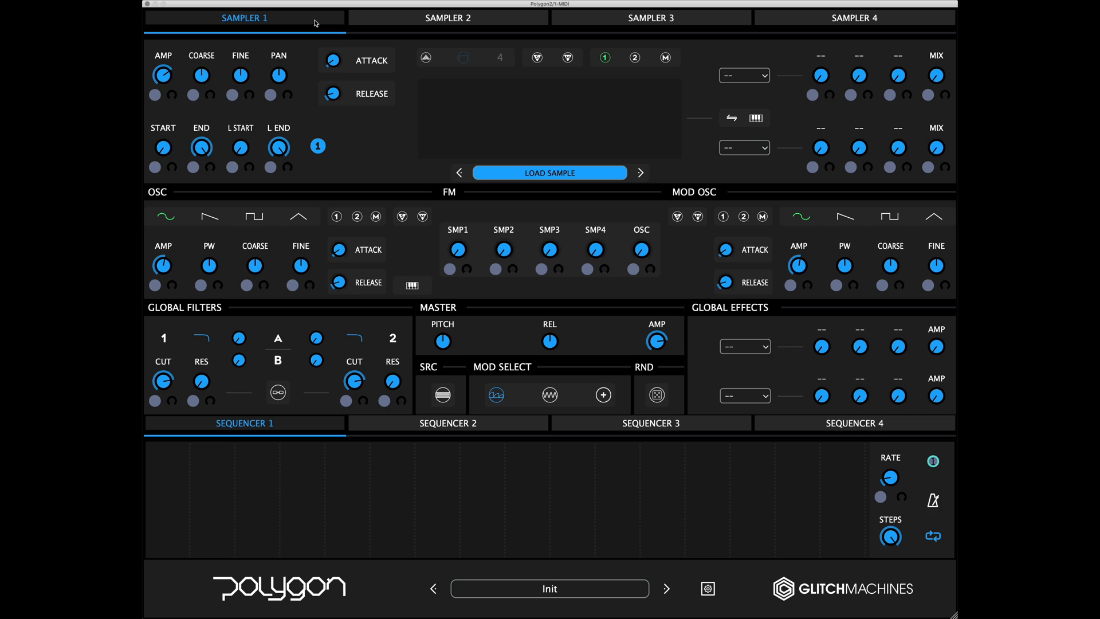
{"action": "left_click", "coordinate": [549, 173]}
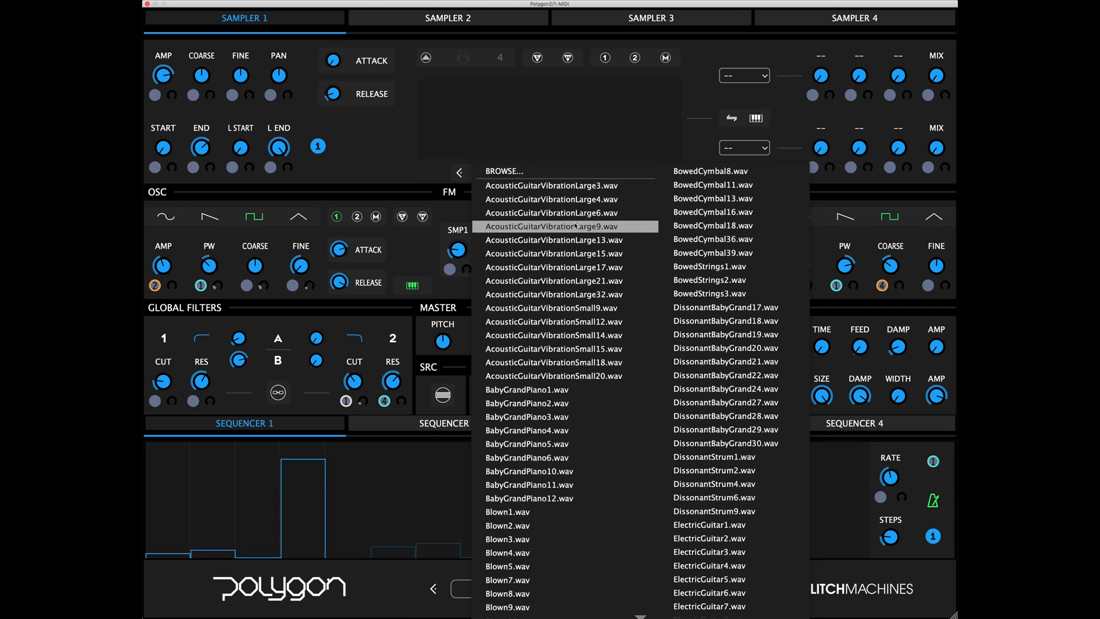
{"action": "left_click", "coordinate": [552, 226]}
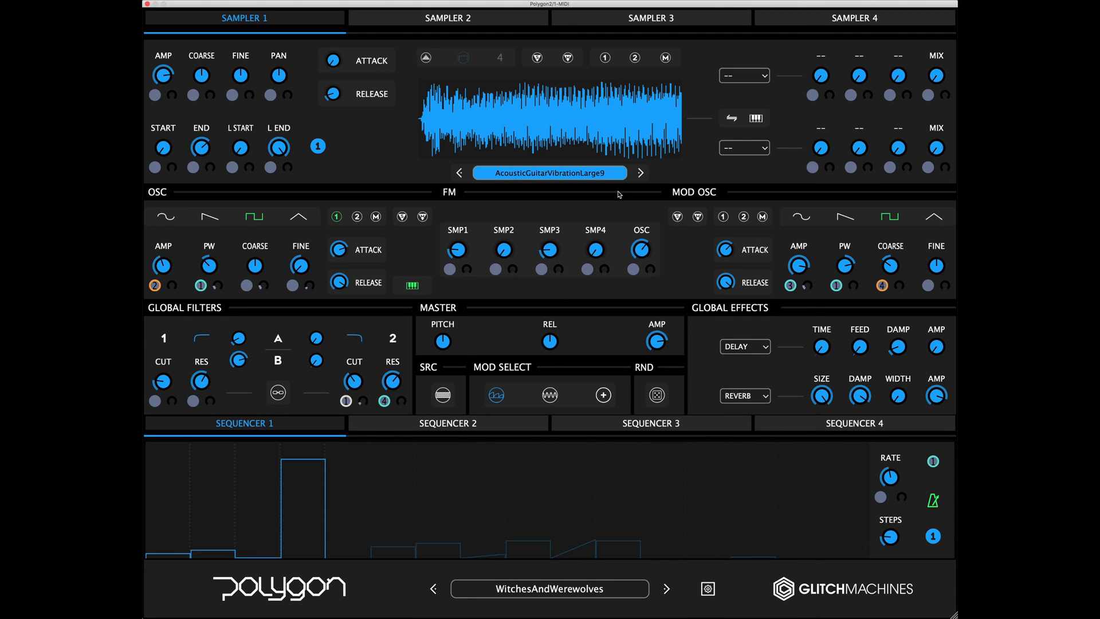
- Step forward through two more guitar vibration samples, then load the BassMoi preset
{"action": "left_click", "coordinate": [639, 173]}
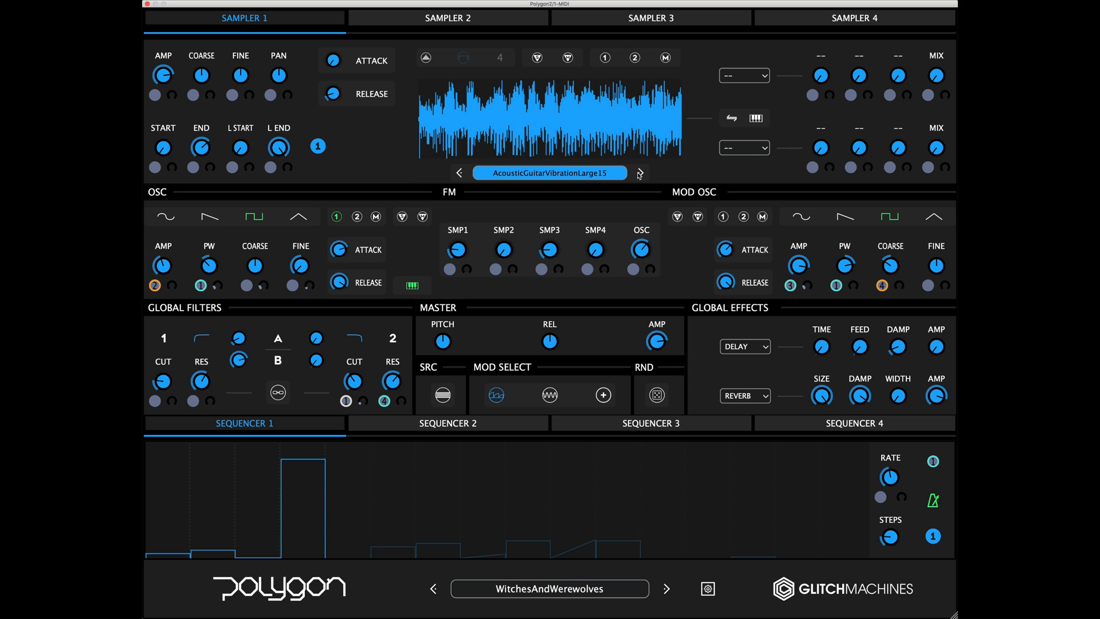
{"action": "left_click", "coordinate": [639, 173]}
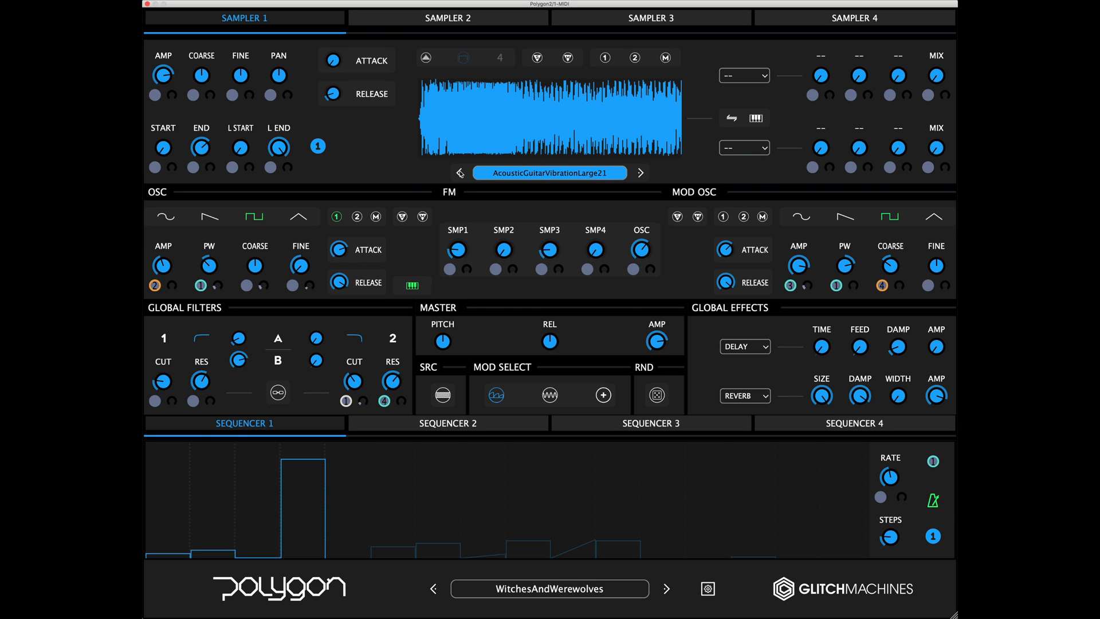
{"action": "left_click", "coordinate": [664, 588]}
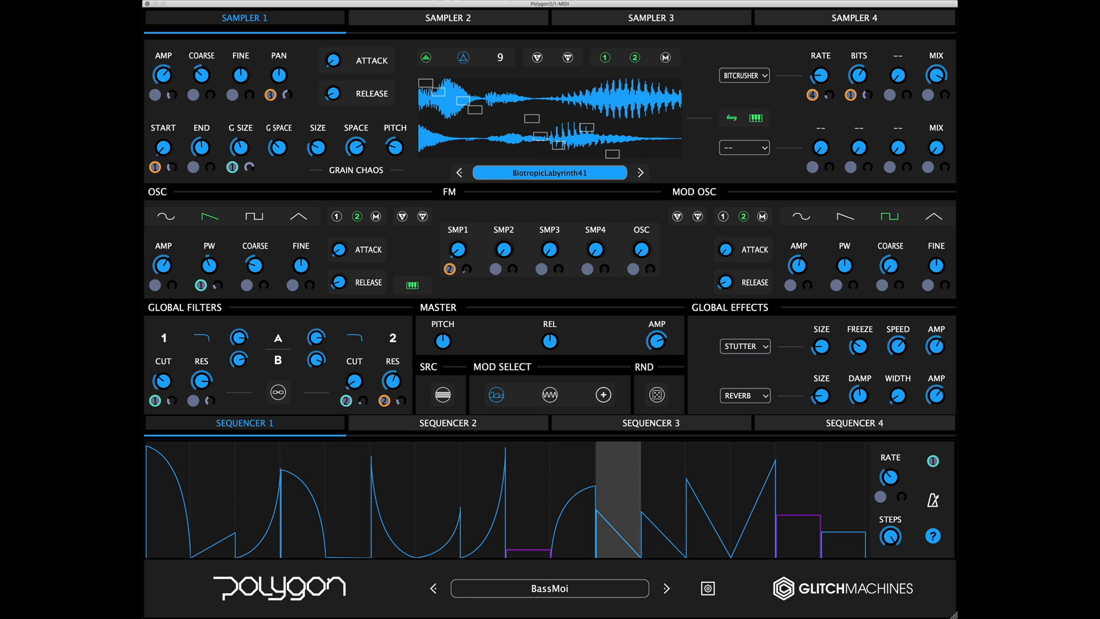
- Step through several presets to INIT and bring up the TONAL factory sample folder
{"action": "left_click", "coordinate": [666, 588]}
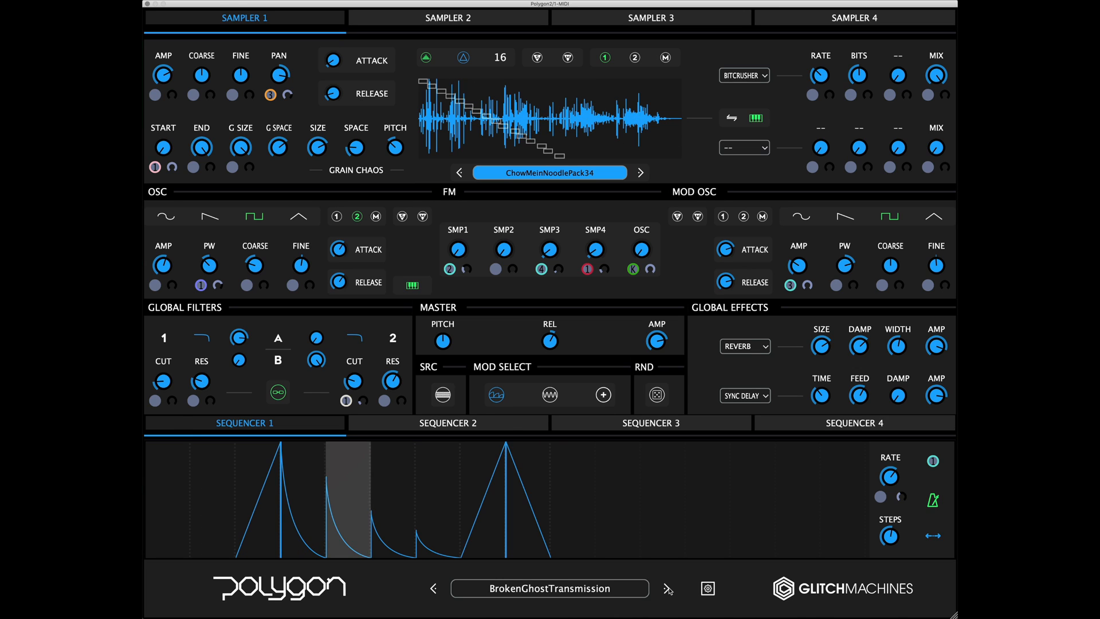
{"action": "left_click", "coordinate": [666, 588]}
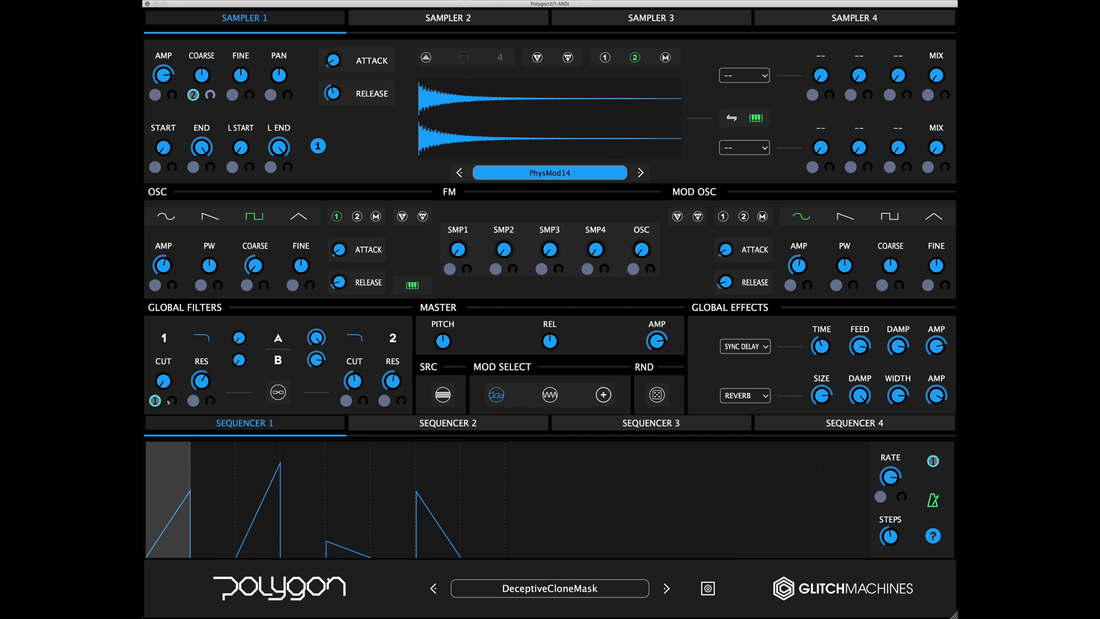
{"action": "left_click", "coordinate": [665, 588]}
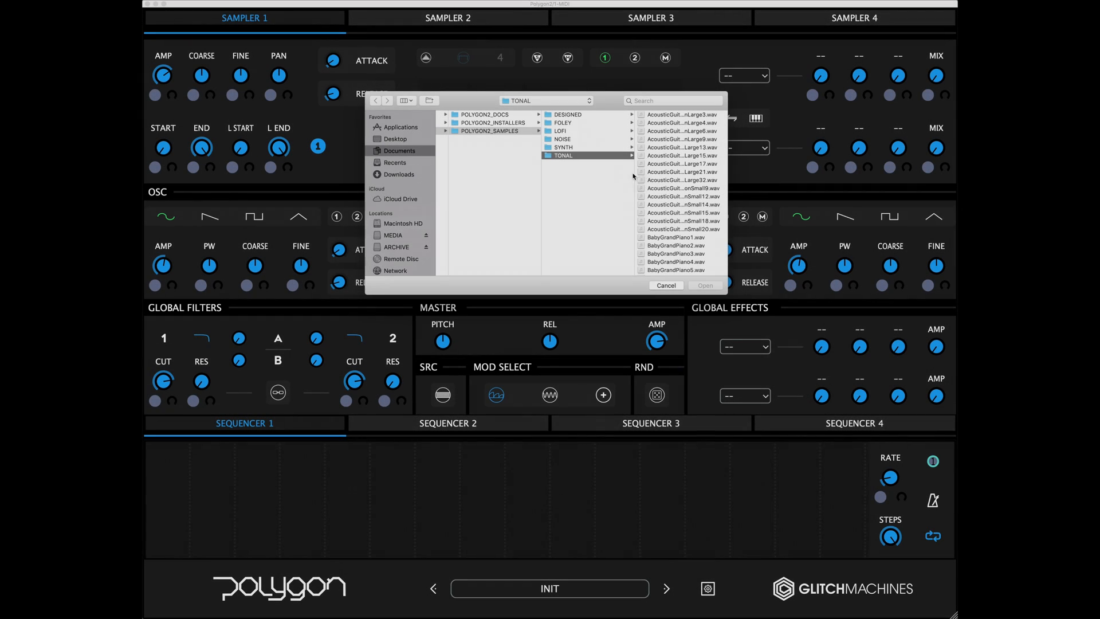
- Browse the SYNTH and LOFI folders, then load AcousticGuitarVibrationLarge9 into Sampler 1
{"action": "left_click", "coordinate": [563, 148]}
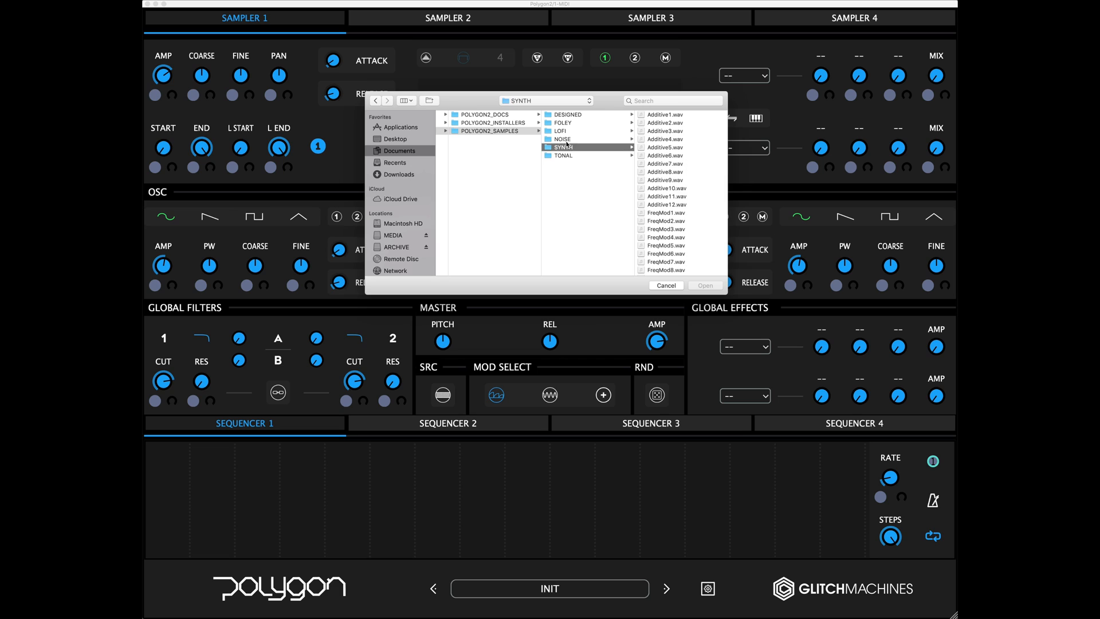
{"action": "left_click", "coordinate": [561, 130]}
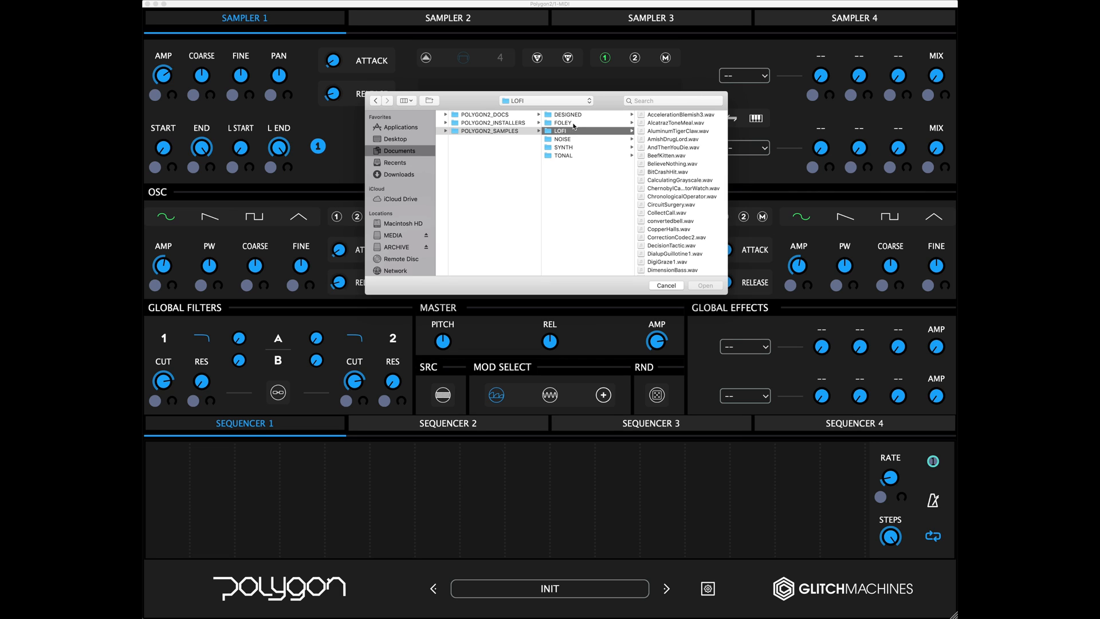
{"action": "left_click", "coordinate": [568, 115]}
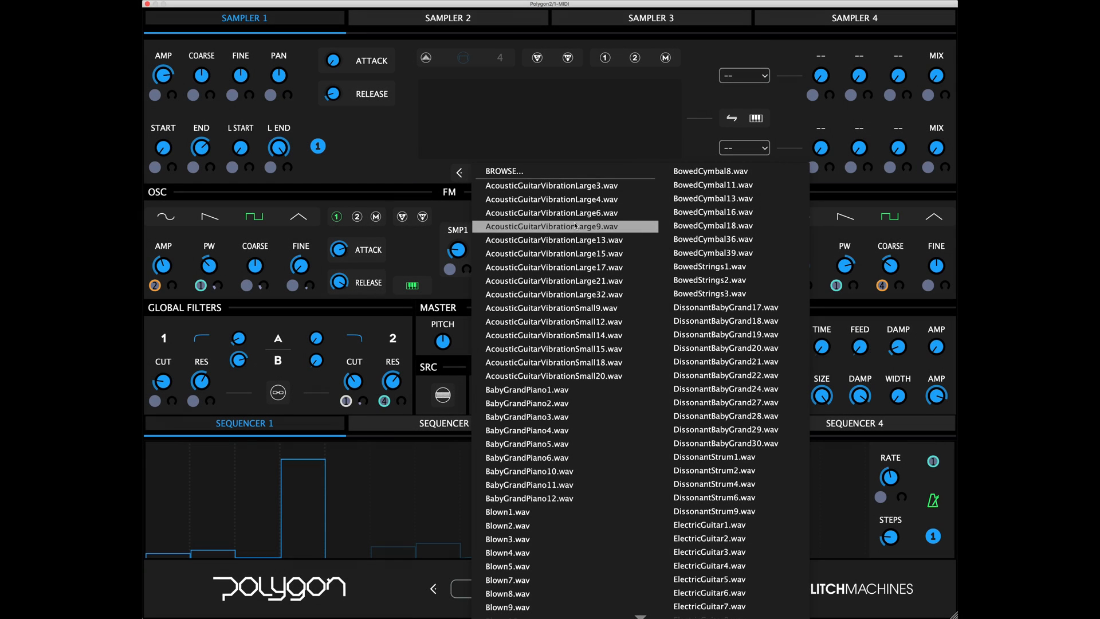
{"action": "left_click", "coordinate": [552, 225]}
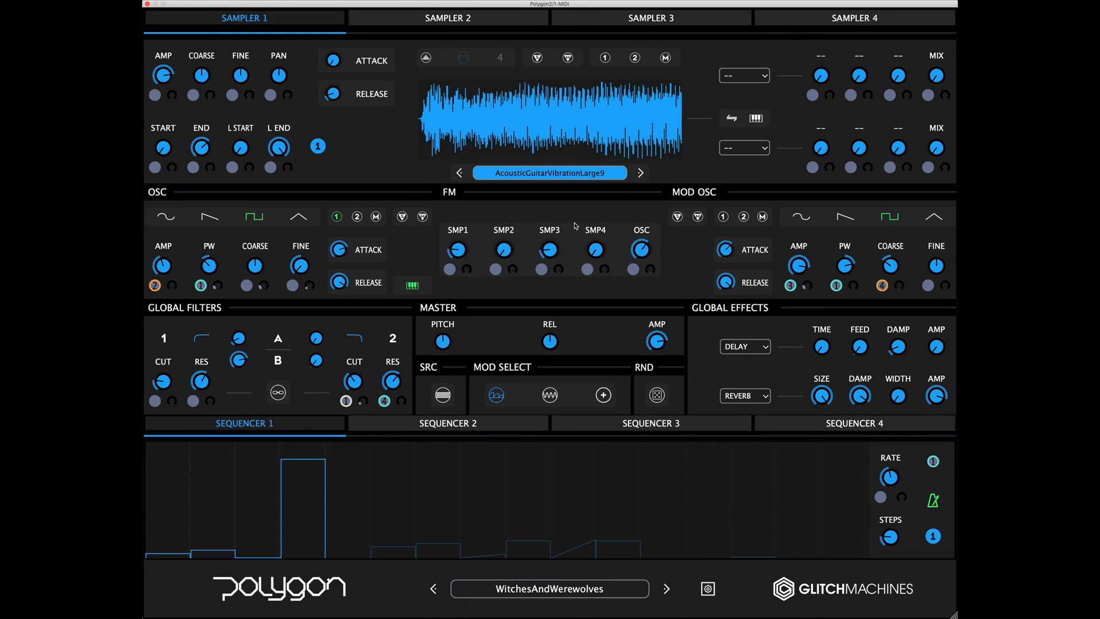
- Step forward two samples to AcousticGuitarVibrationLarge15
{"action": "left_click", "coordinate": [639, 173]}
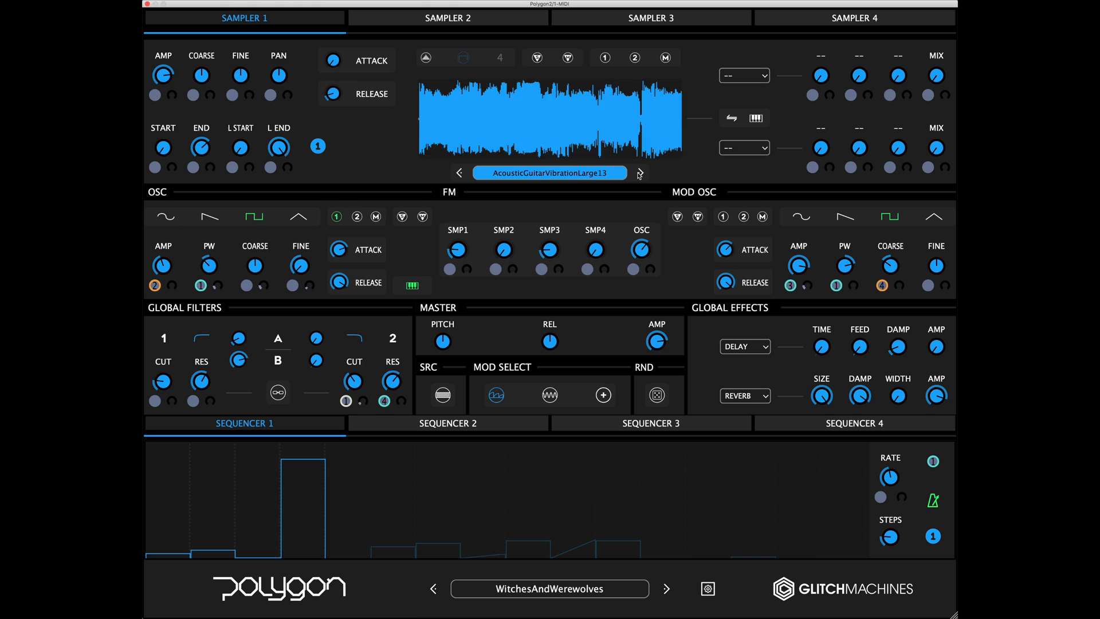
{"action": "left_click", "coordinate": [638, 173]}
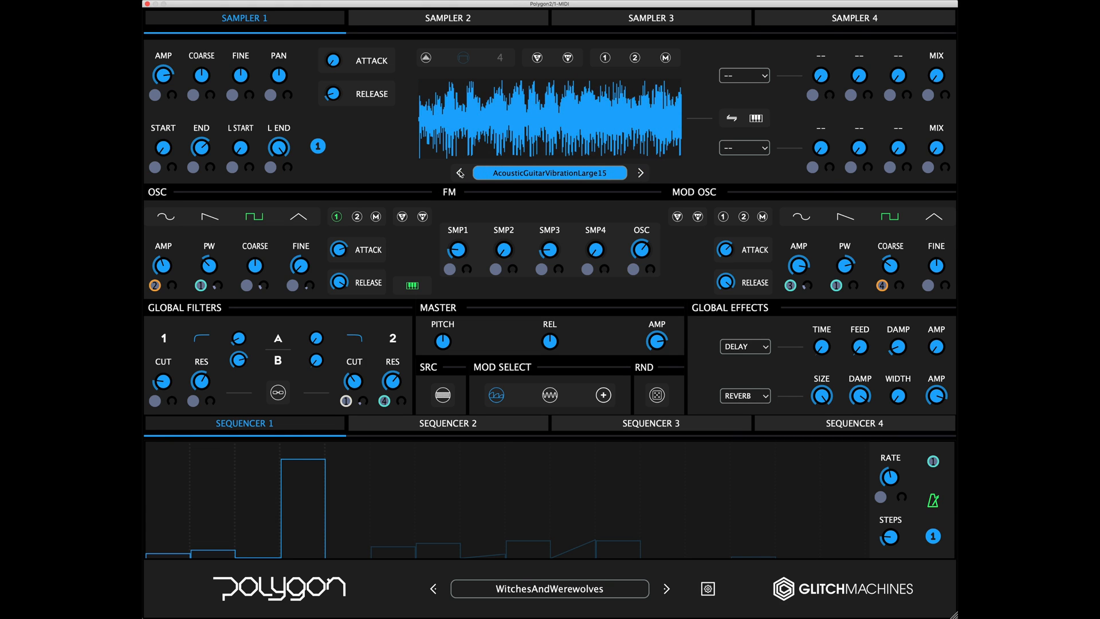
- Show the waveform's sample options: Clear Sample, Lock Soundfile and Copy/Paste
{"action": "right_click", "coordinate": [548, 119]}
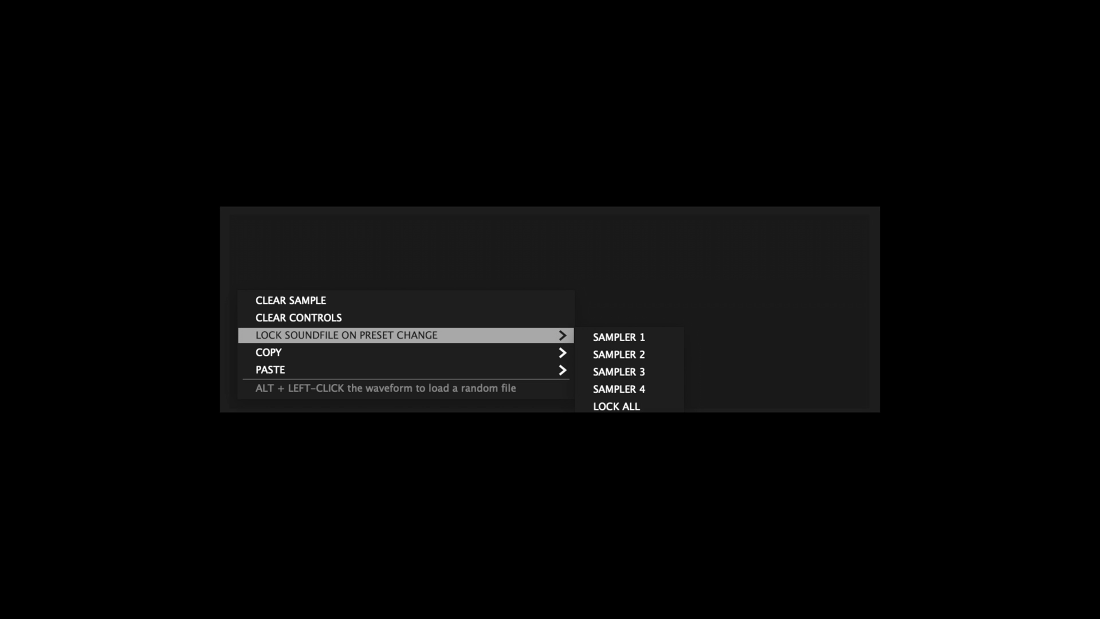
{"action": "mouse_move", "coordinate": [268, 352]}
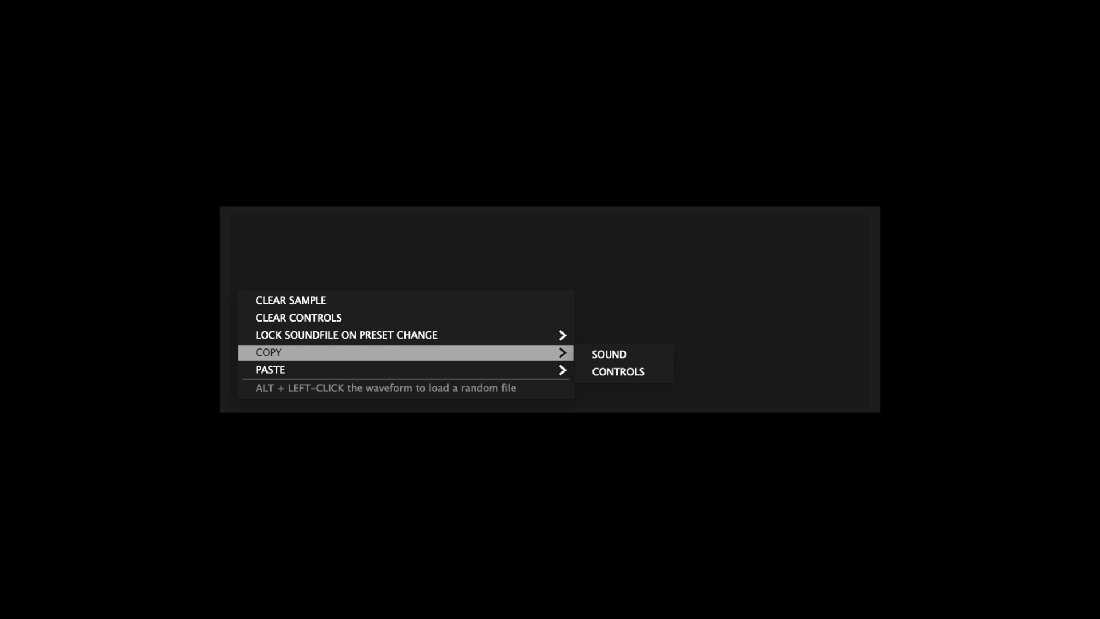
{"action": "mouse_move", "coordinate": [269, 370]}
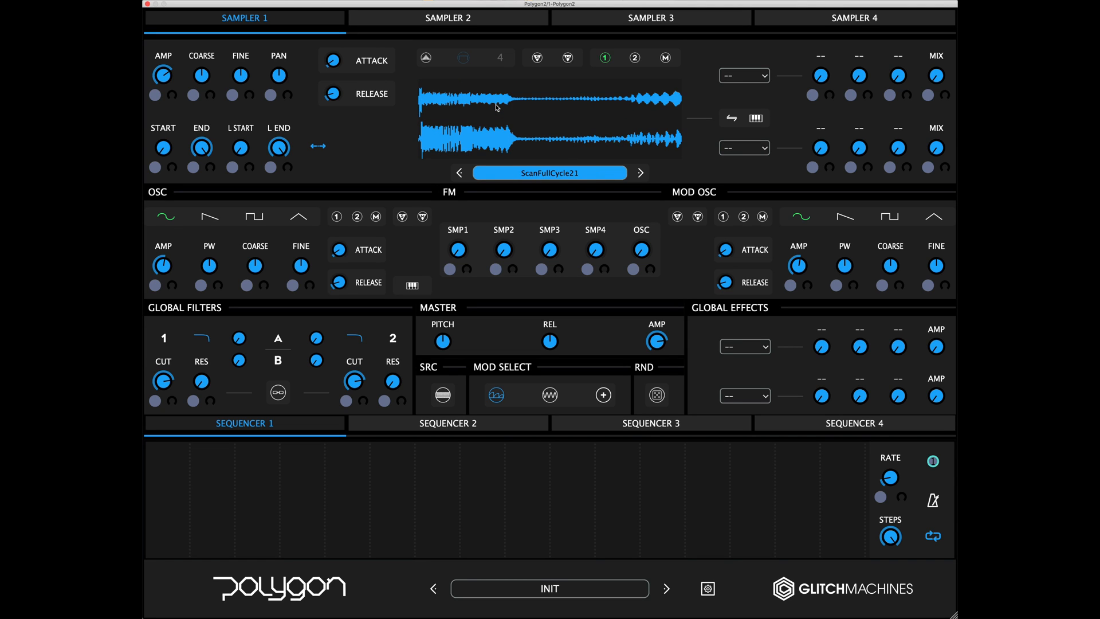
- Load the AcridButadiene preset with WaveTable84 in Sampler 1 and its EQ and overdrive inserts
{"action": "left_click", "coordinate": [664, 588]}
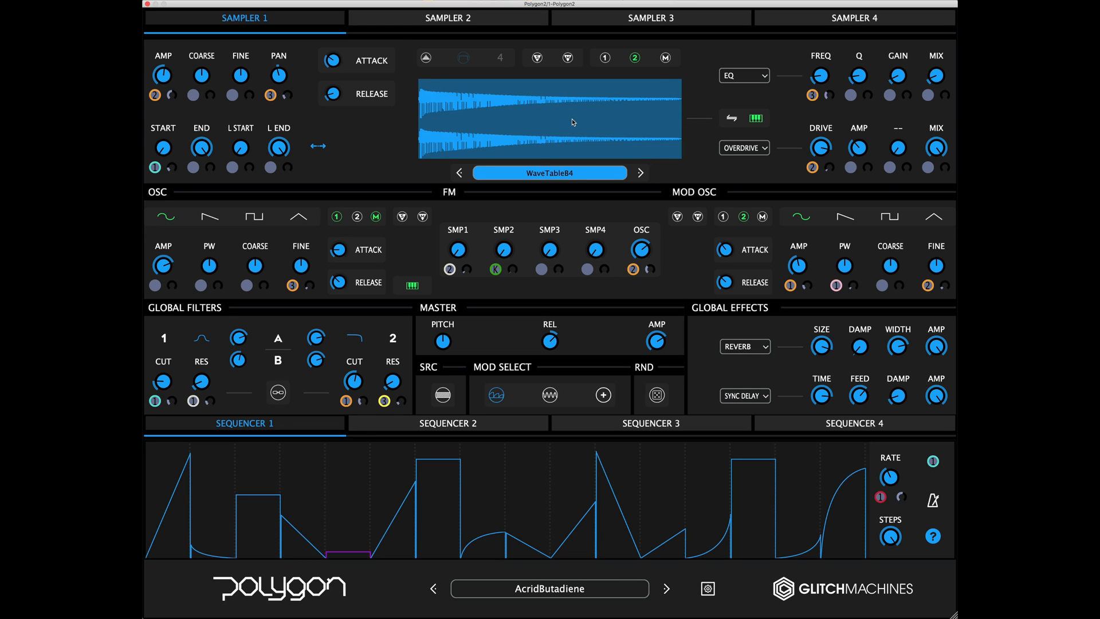
{"action": "left_click", "coordinate": [640, 173]}
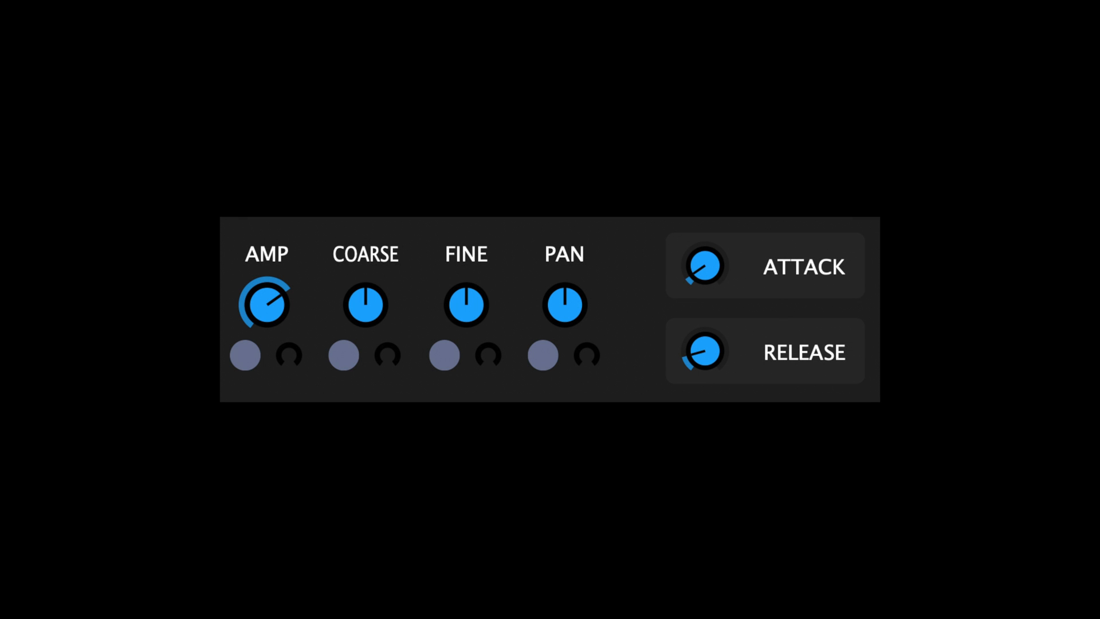
{"action": "left_click", "coordinate": [265, 253]}
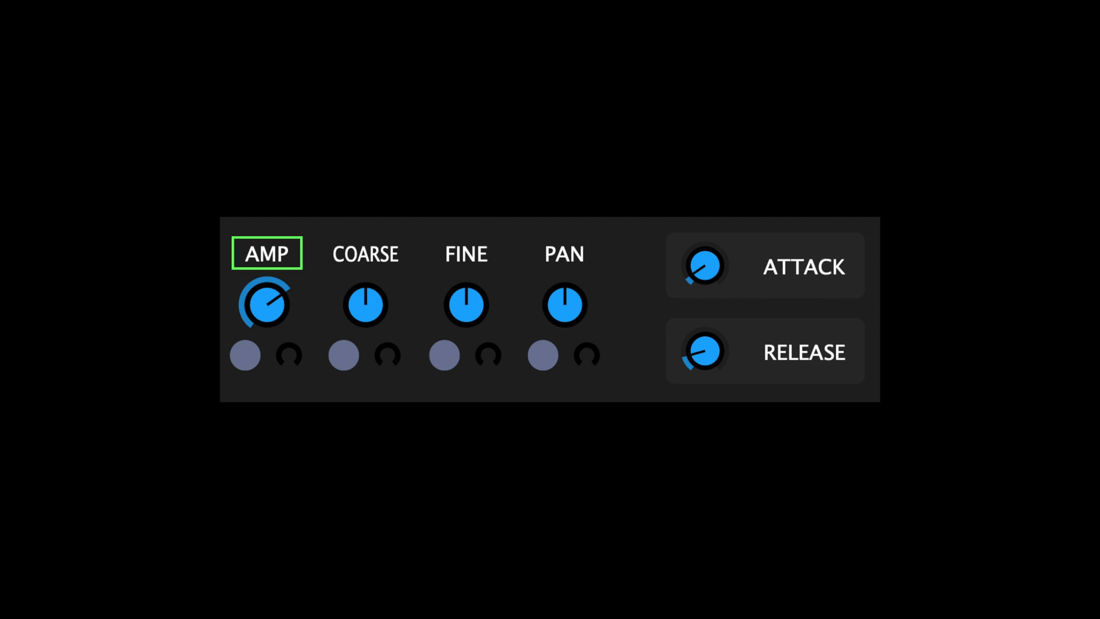
{"action": "left_click", "coordinate": [365, 253]}
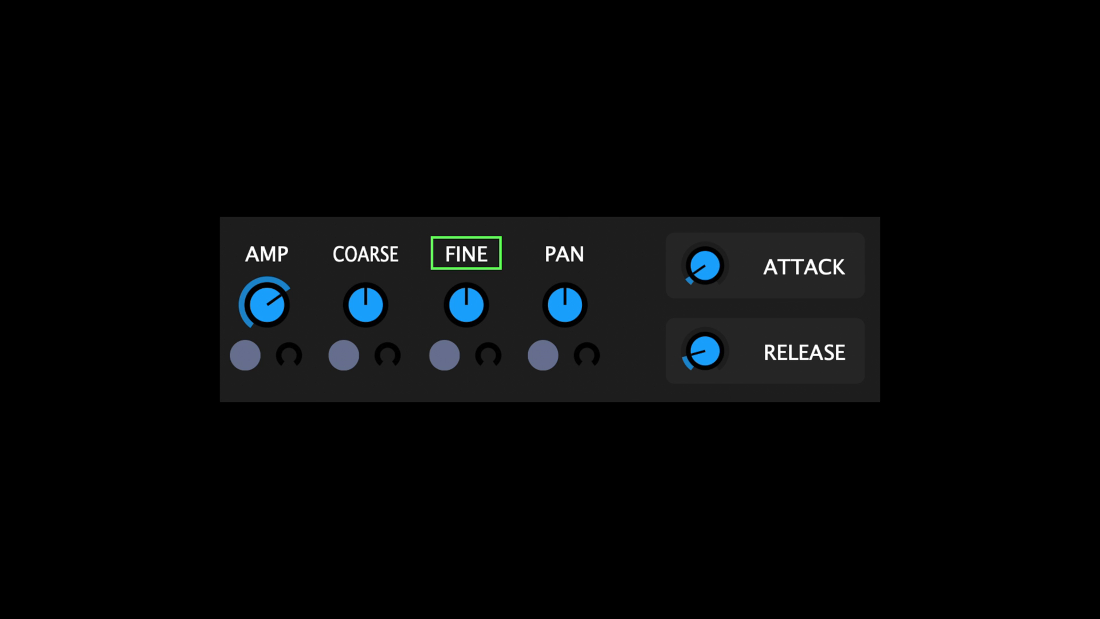
{"action": "left_click", "coordinate": [562, 253]}
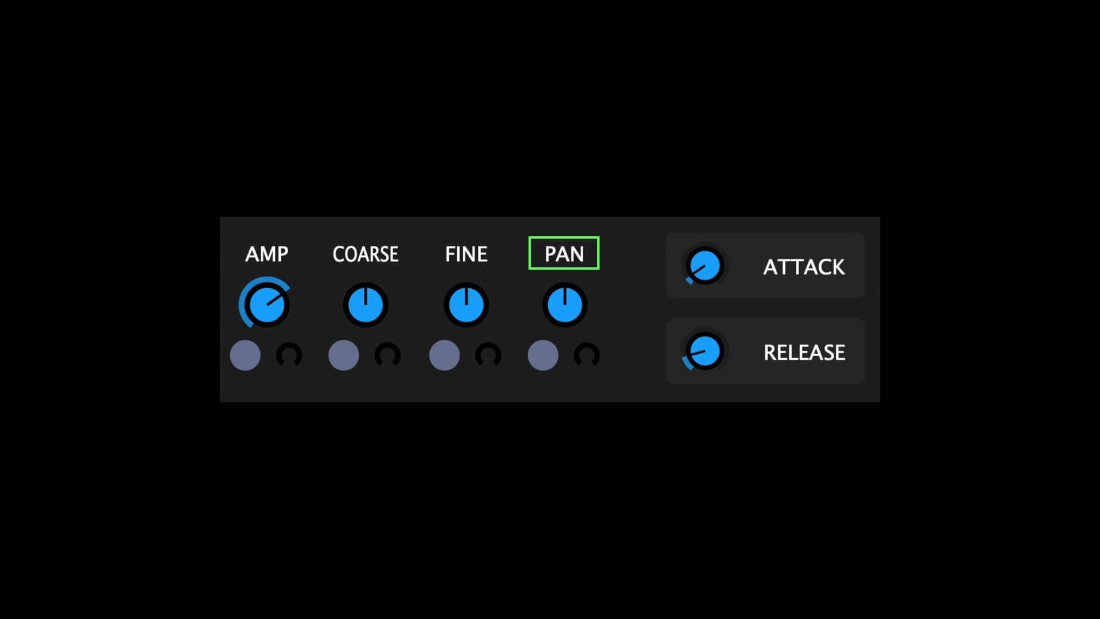
{"action": "left_click", "coordinate": [804, 267]}
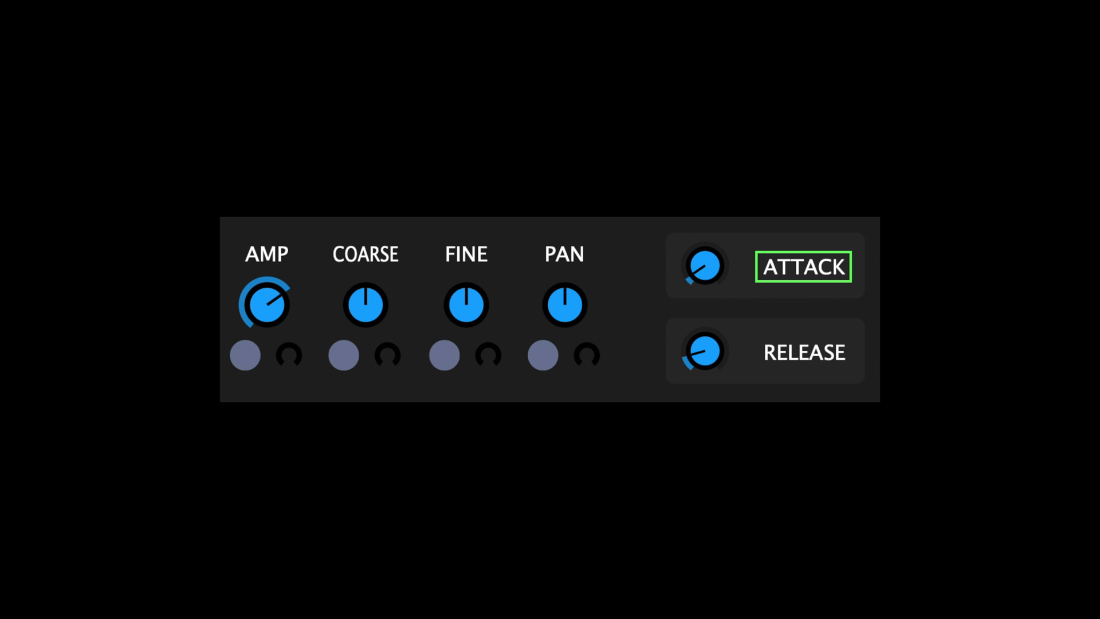
{"action": "left_click", "coordinate": [803, 352]}
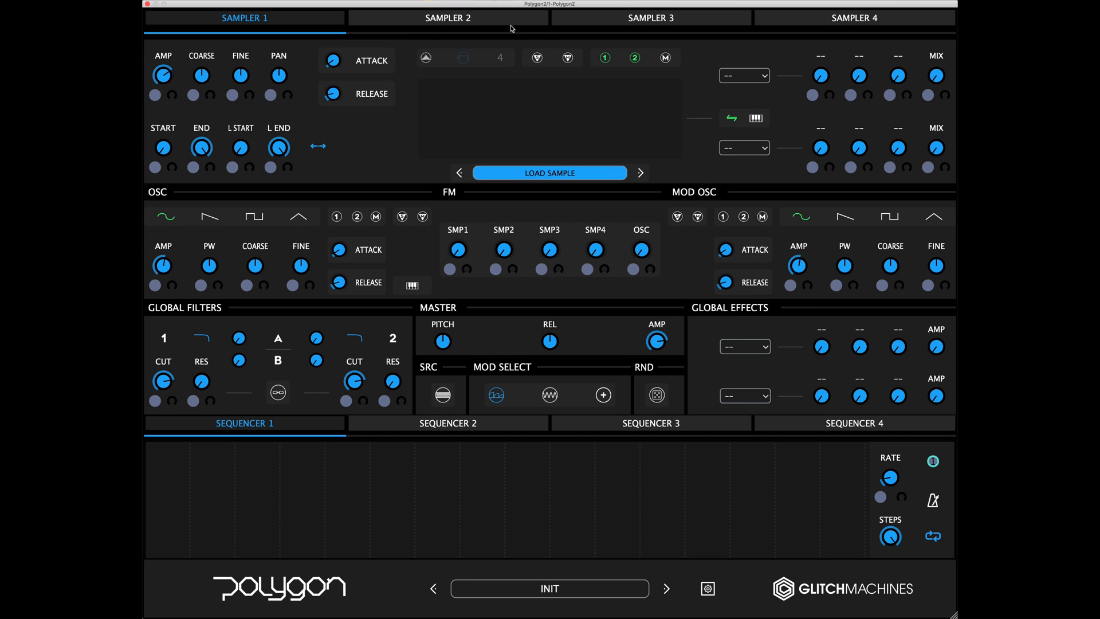
- View Samplers 2, 3 and 4, change Sampler 3's output routing, and return to Sampler 1
{"action": "left_click", "coordinate": [447, 17]}
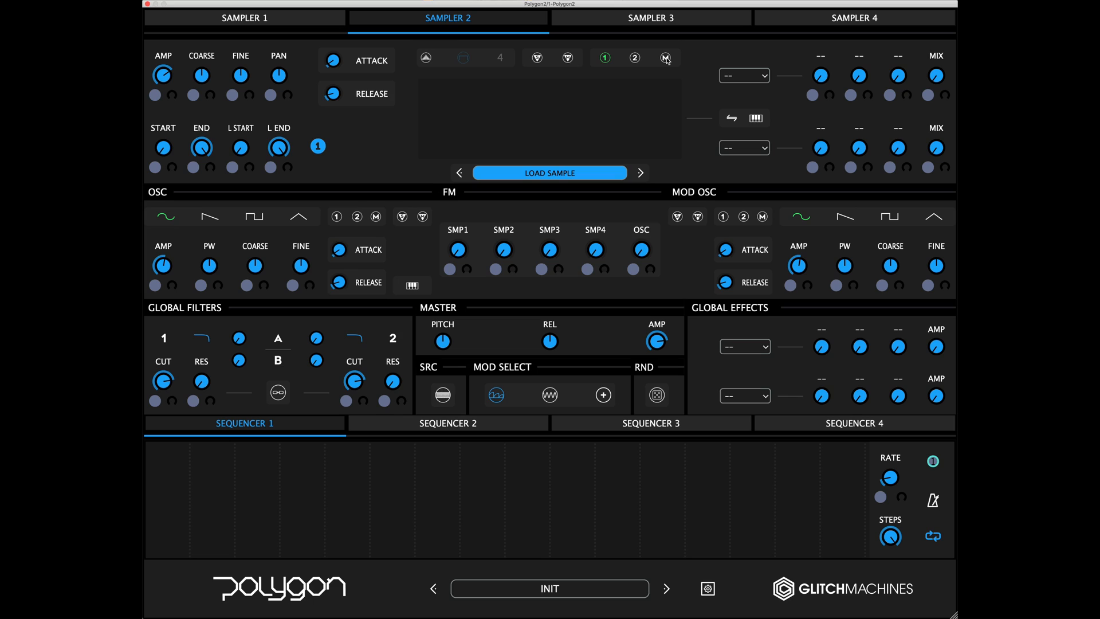
{"action": "left_click", "coordinate": [649, 17]}
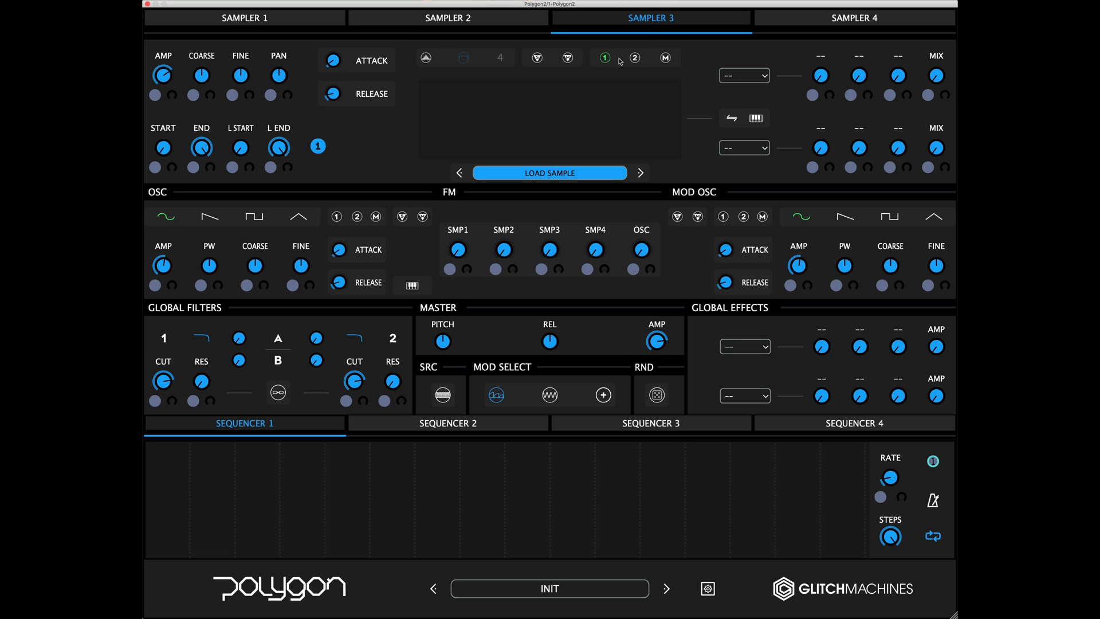
{"action": "left_click", "coordinate": [635, 57]}
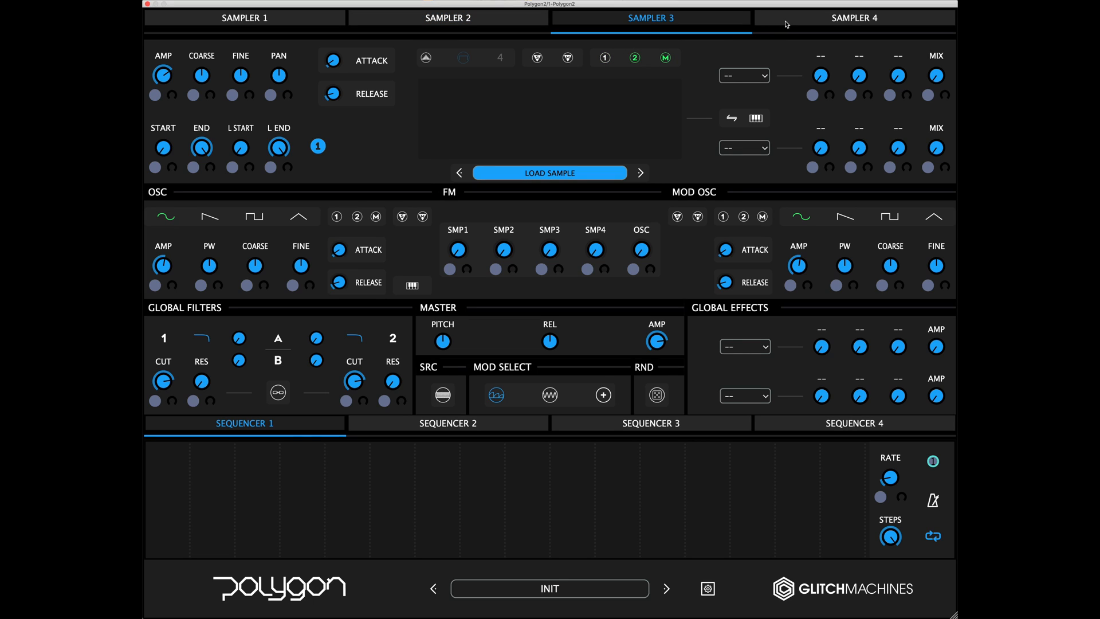
{"action": "left_click", "coordinate": [853, 17]}
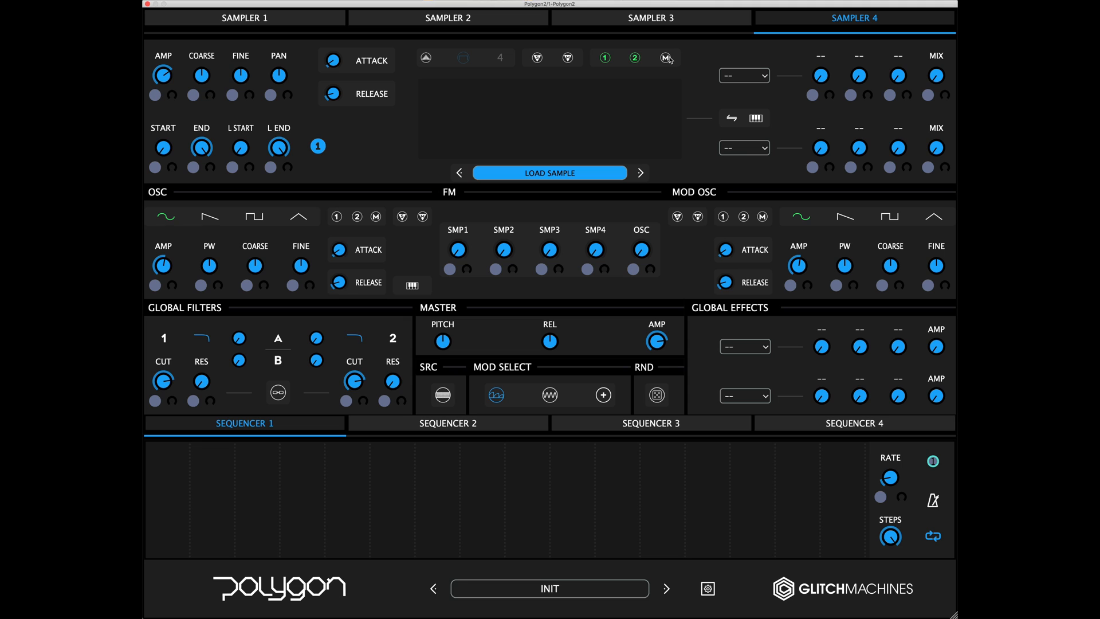
{"action": "left_click", "coordinate": [244, 17]}
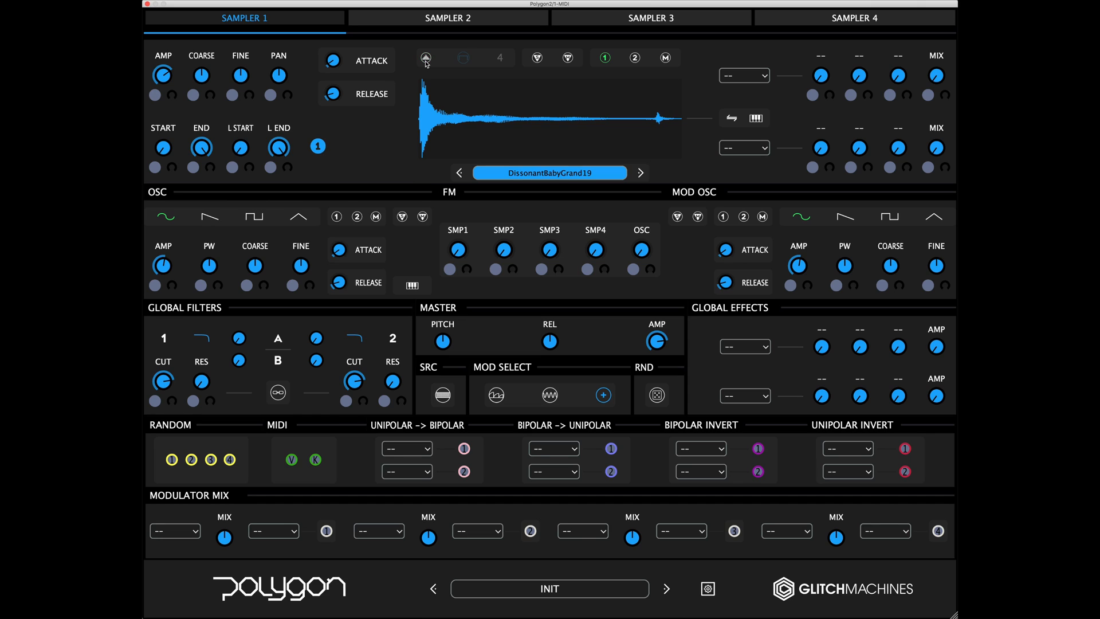
{"action": "left_click", "coordinate": [425, 57]}
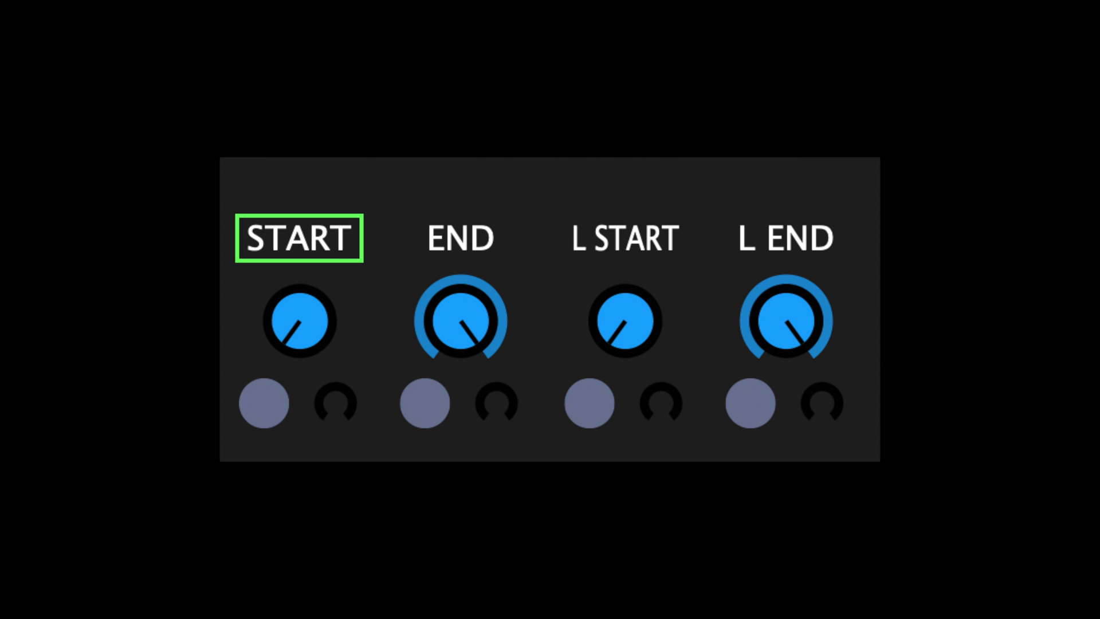
- Set Sampler 4's BakedBeans18 sample end to 100% and enable a loop region mid-waveform
{"action": "left_click", "coordinate": [458, 239]}
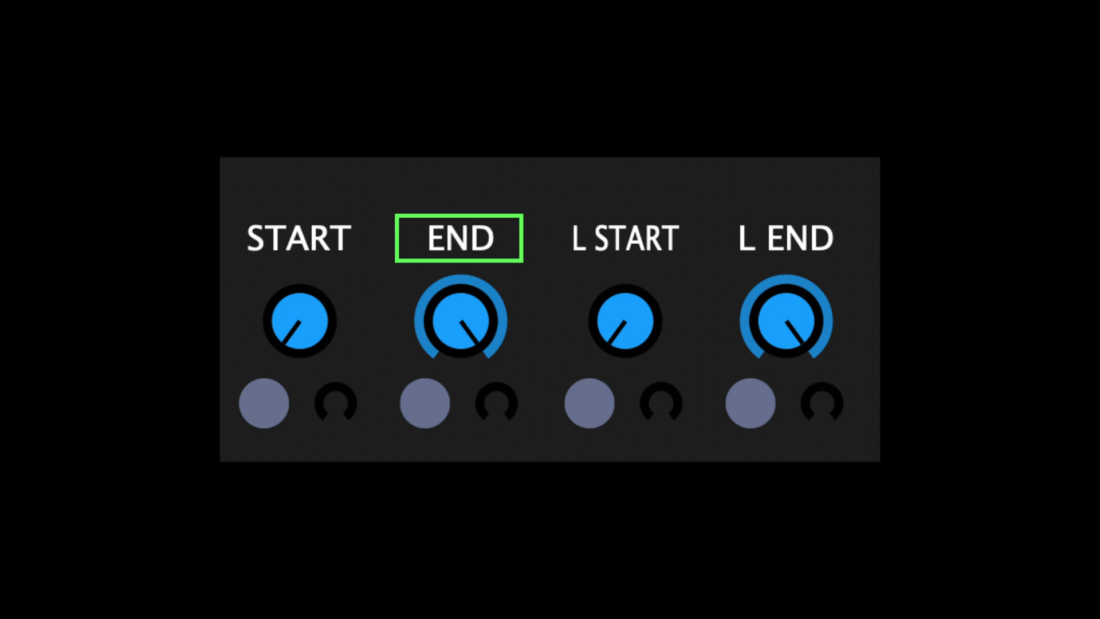
{"action": "left_click", "coordinate": [623, 239]}
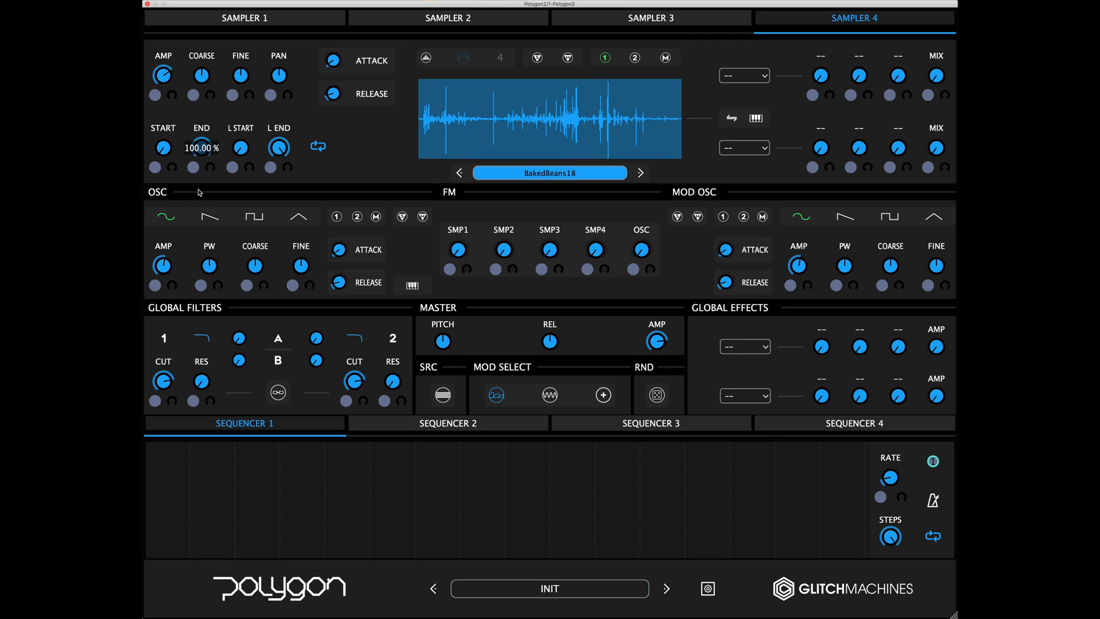
{"action": "mouse_move", "coordinate": [225, 8]}
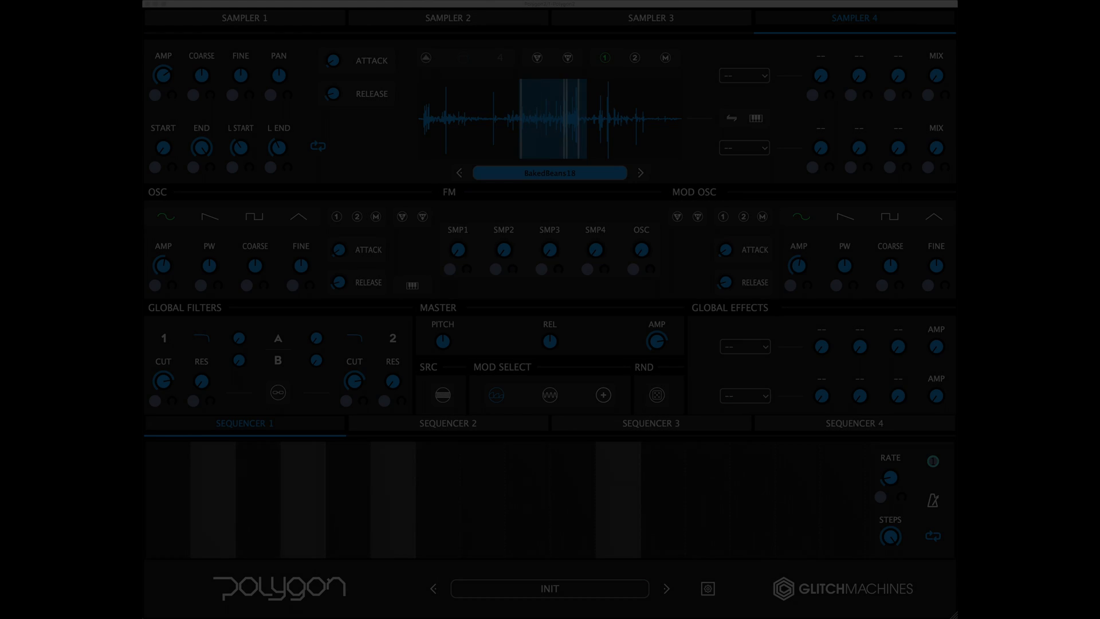
- On Sampler 1, switch to classic playback then to granular mode with grain size, spacing and chaos
{"action": "left_click", "coordinate": [244, 17]}
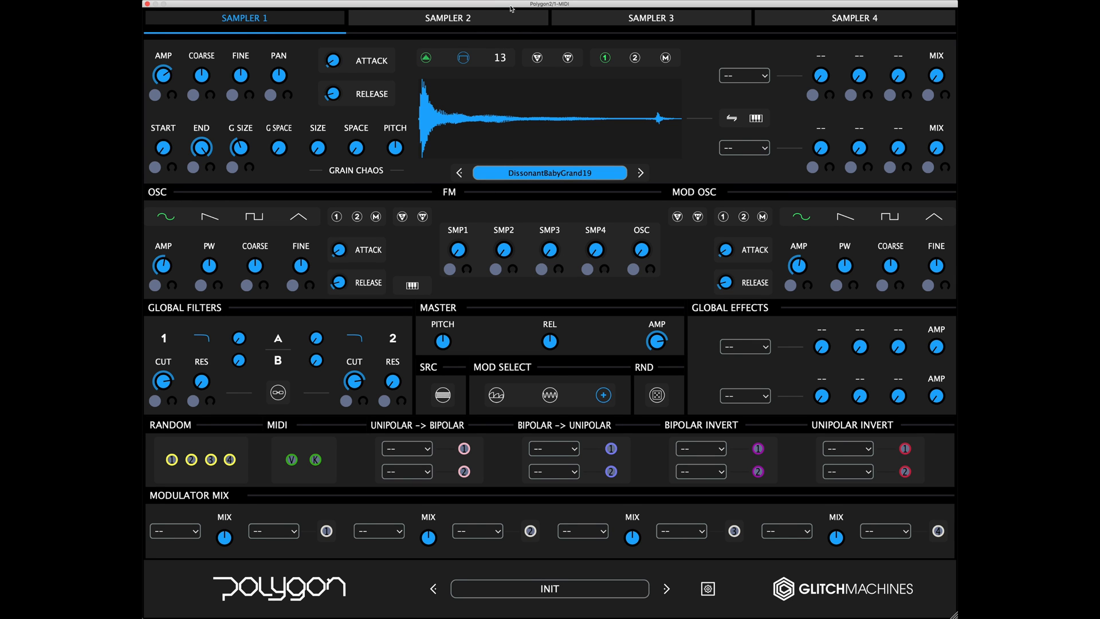
{"action": "left_click", "coordinate": [499, 57]}
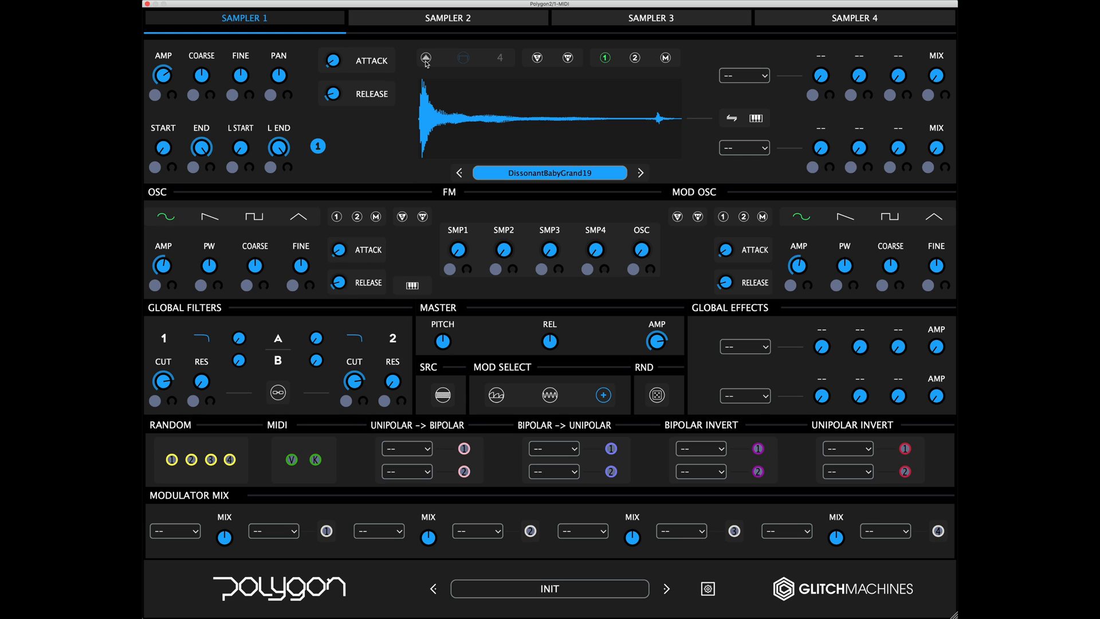
{"action": "left_click", "coordinate": [425, 57]}
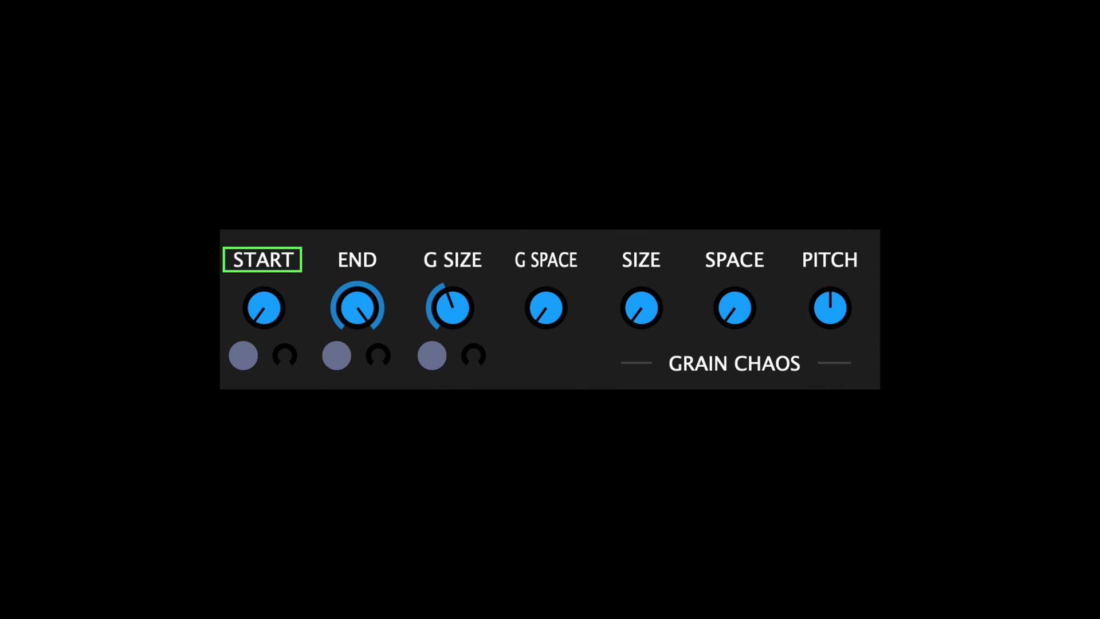
- Switch Sampler 4 to granular mode and adjust Start, End and grain size over the BakedBeans18 waveform
{"action": "left_click", "coordinate": [356, 259]}
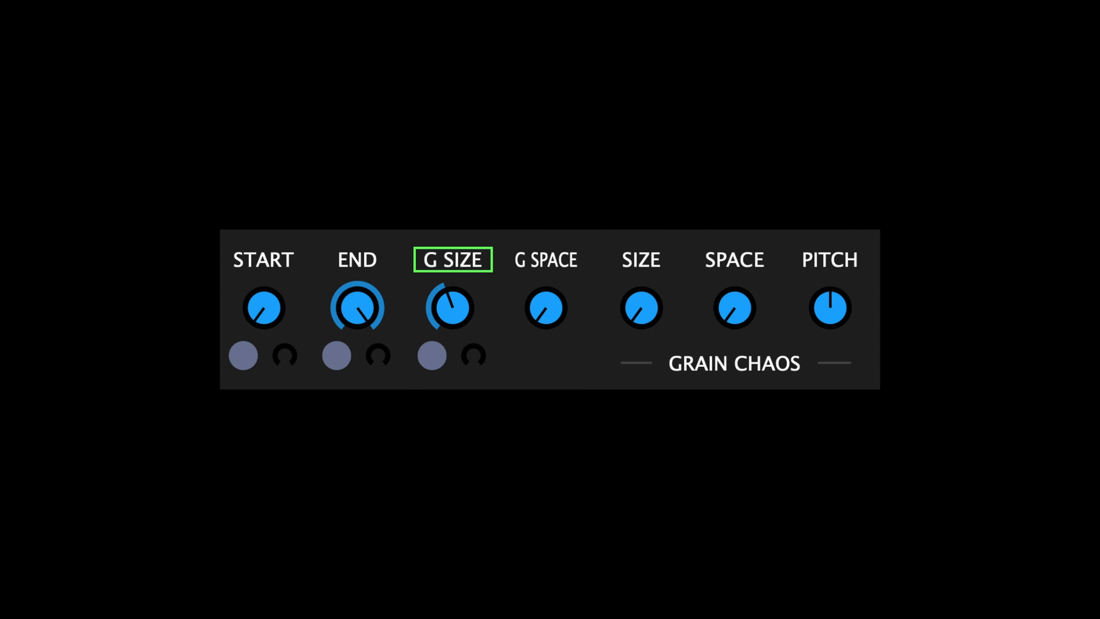
{"action": "left_click", "coordinate": [546, 261]}
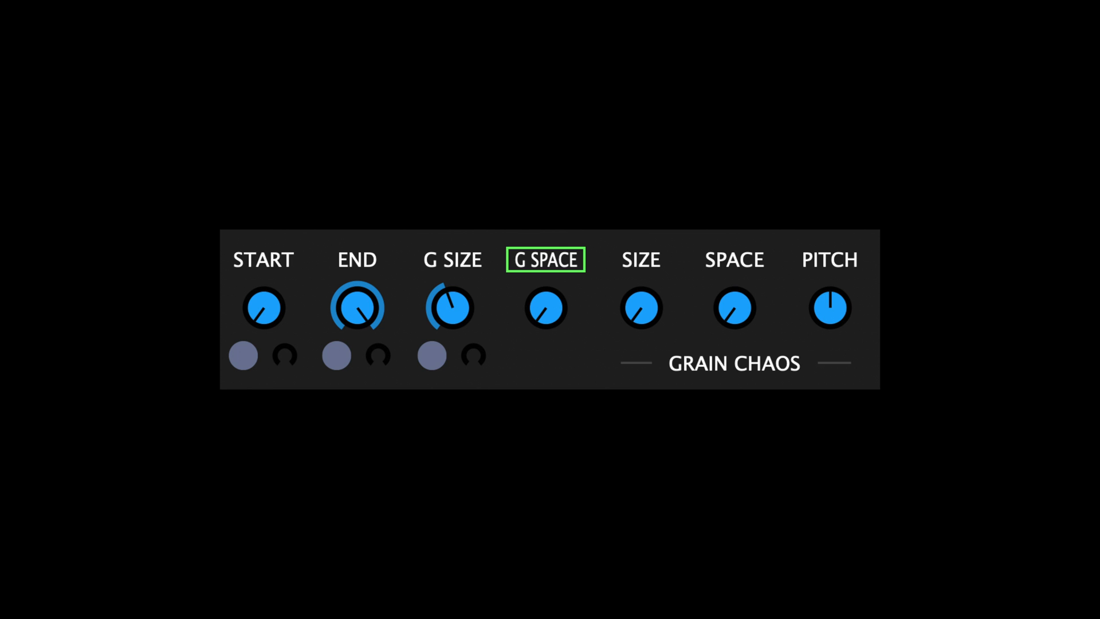
{"action": "left_click", "coordinate": [732, 363]}
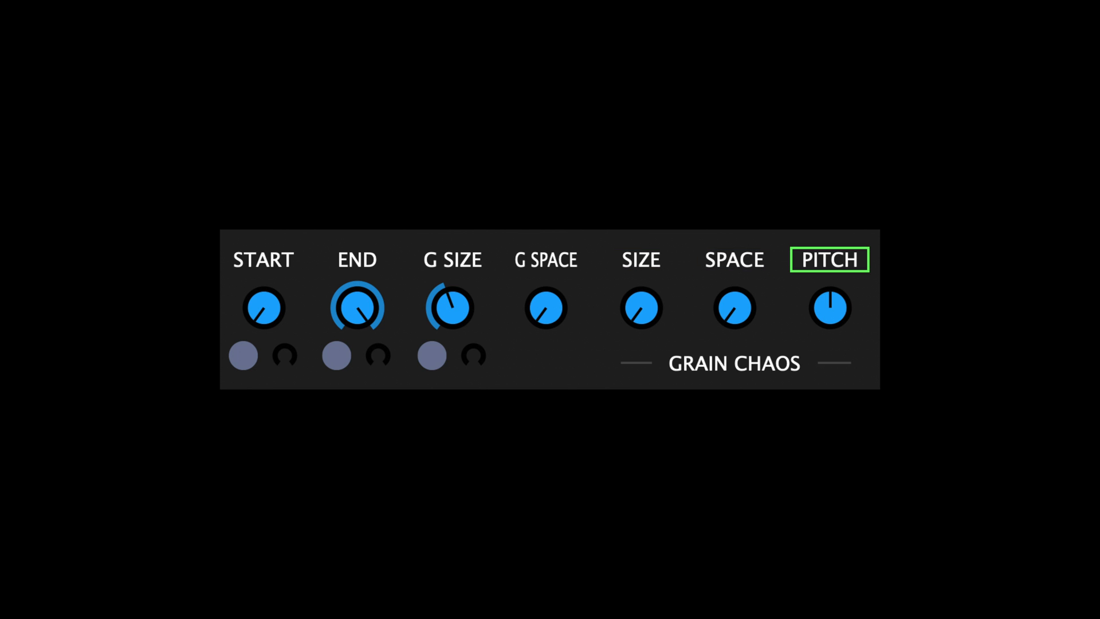
{"action": "left_click", "coordinate": [732, 363]}
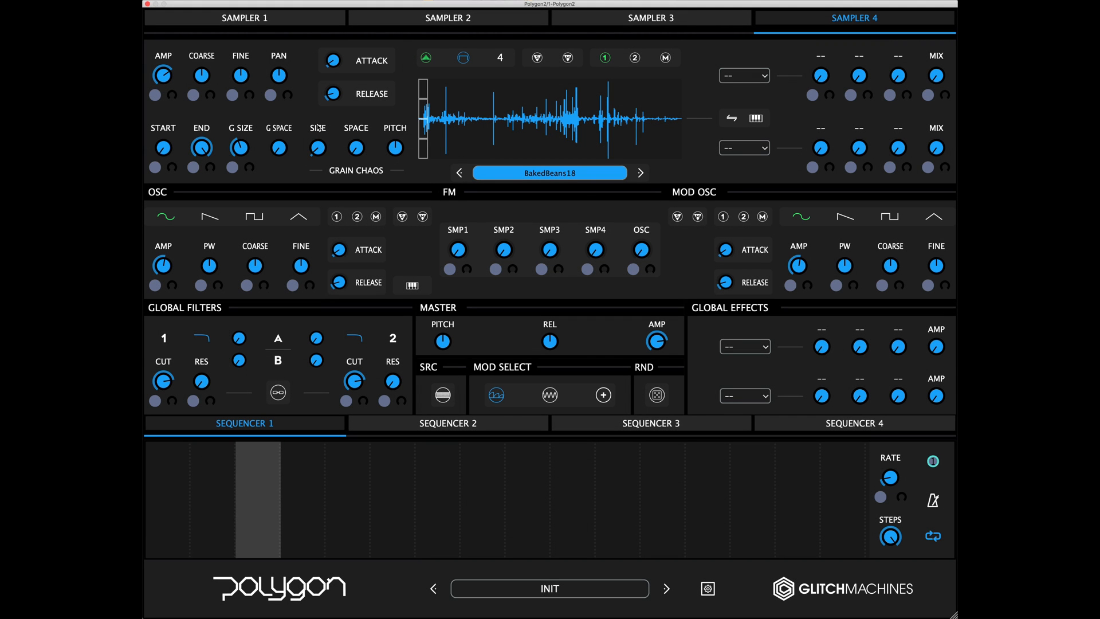
- Tweak Grain Chaos, move to the empty Sampler 1 on INIT and list its first insert effect choices
{"action": "left_click_drag", "start_coordinate": [318, 148], "coordinate": [317, 158]}
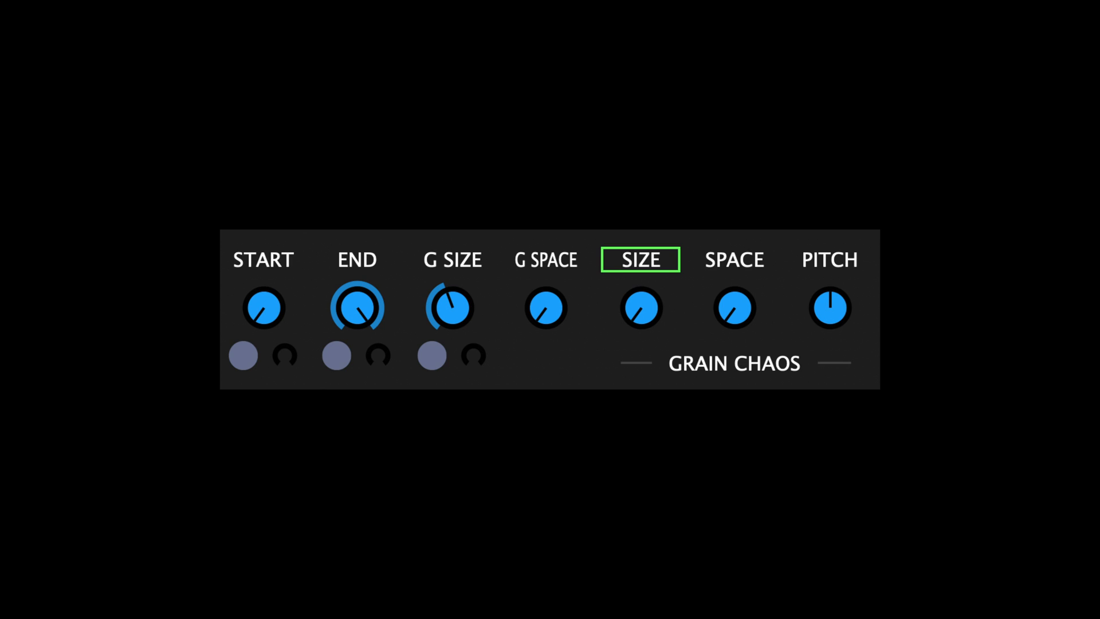
{"action": "left_click", "coordinate": [733, 260]}
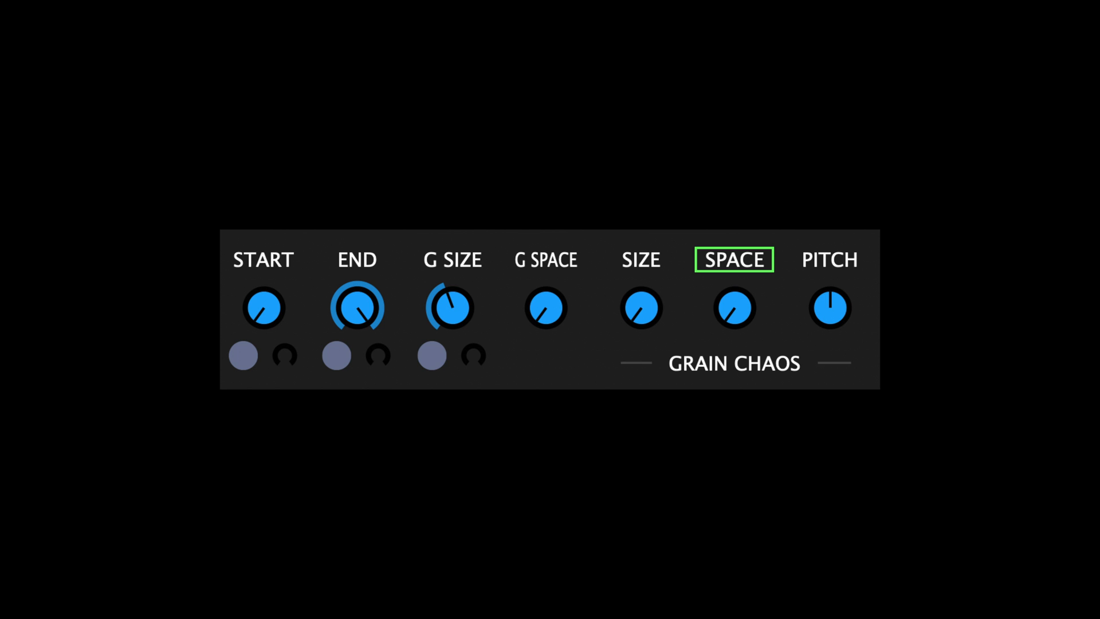
{"action": "left_click", "coordinate": [829, 260]}
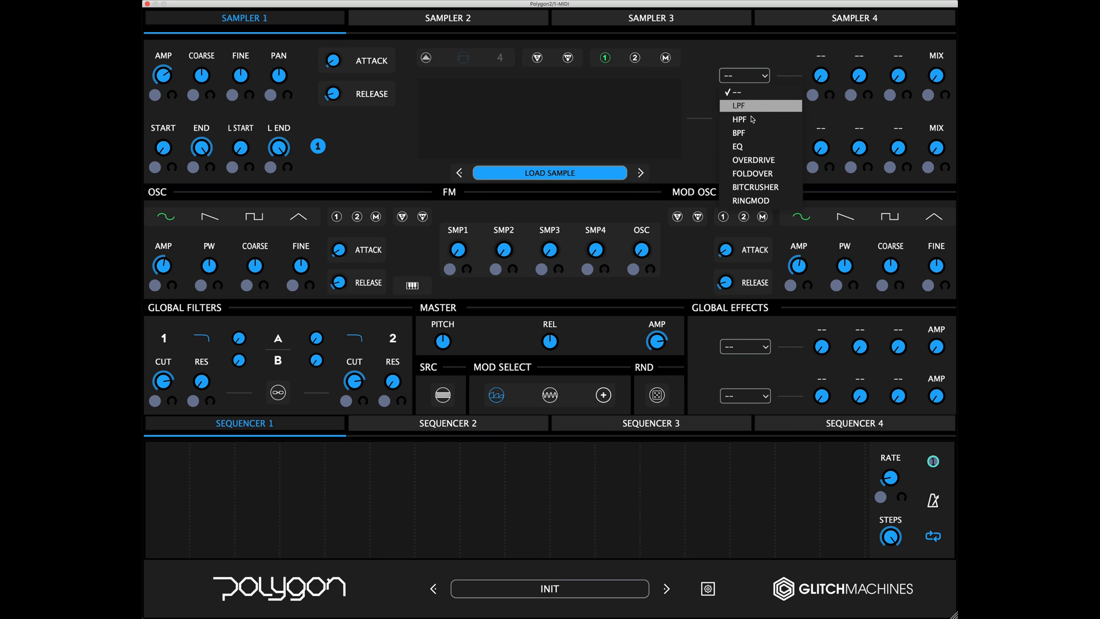
- Load BITCRUSHER into Sampler 1's first insert slot, then show the effect list again
{"action": "left_click", "coordinate": [755, 187]}
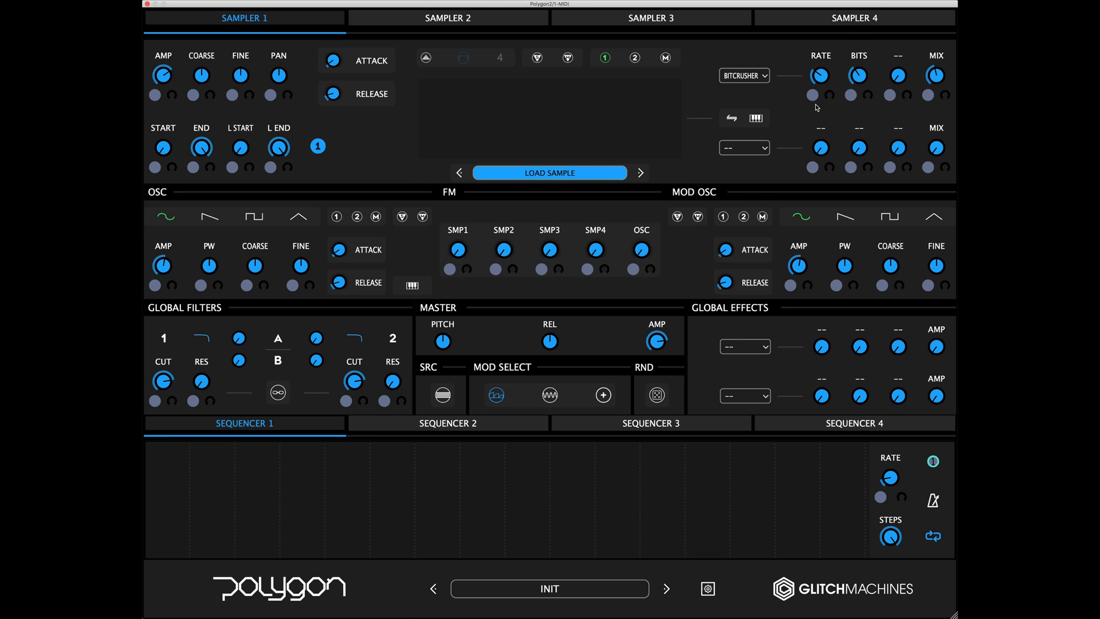
{"action": "left_click", "coordinate": [744, 148]}
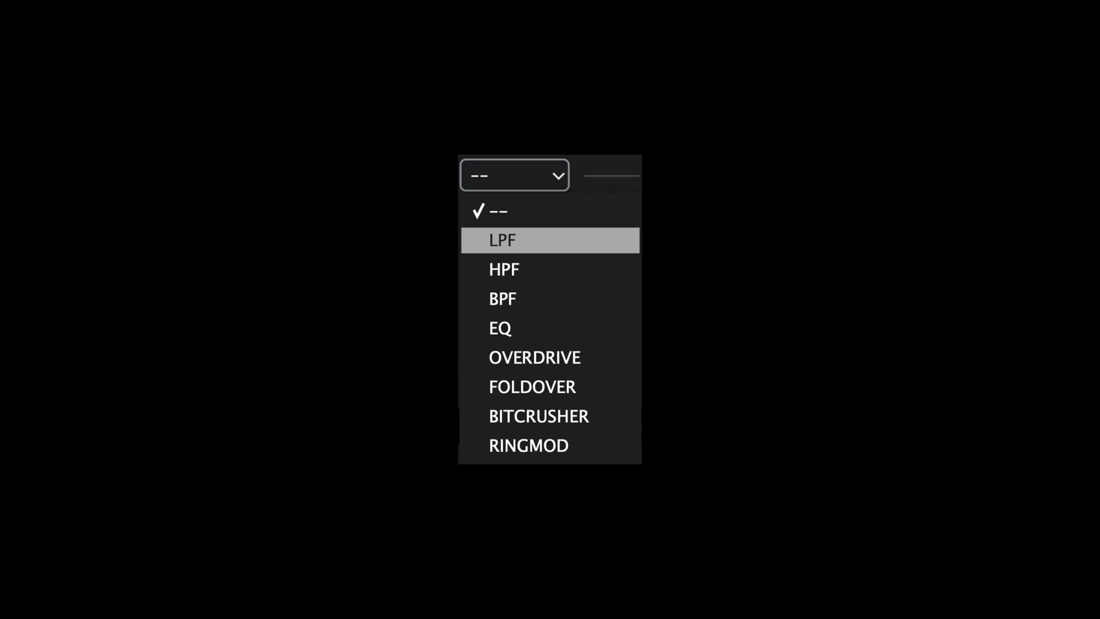
{"action": "mouse_move", "coordinate": [503, 269]}
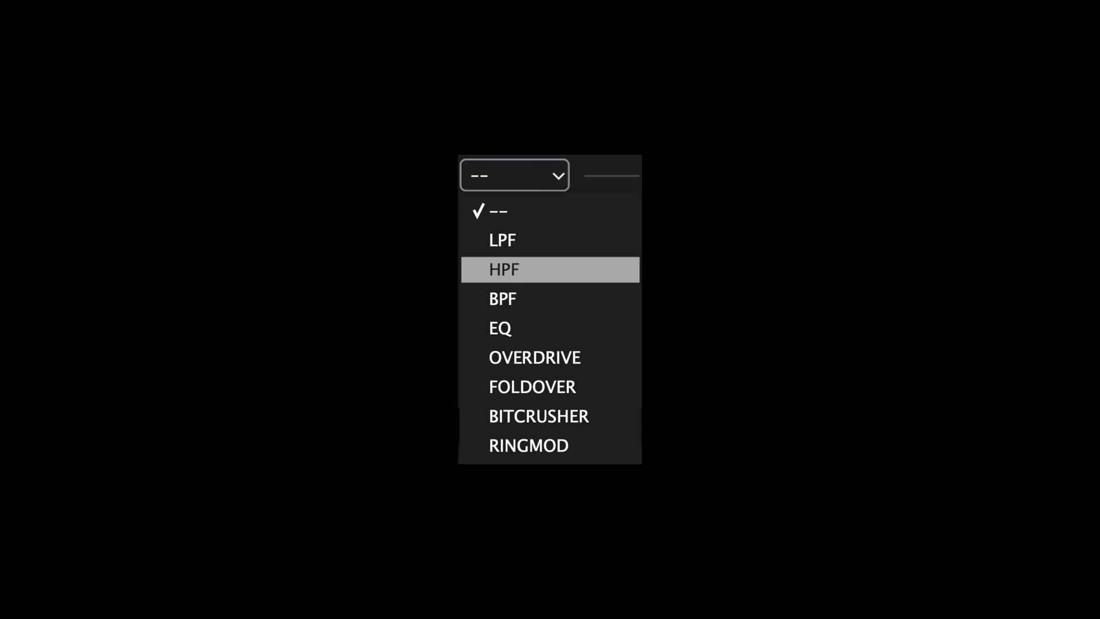
{"action": "mouse_move", "coordinate": [502, 298]}
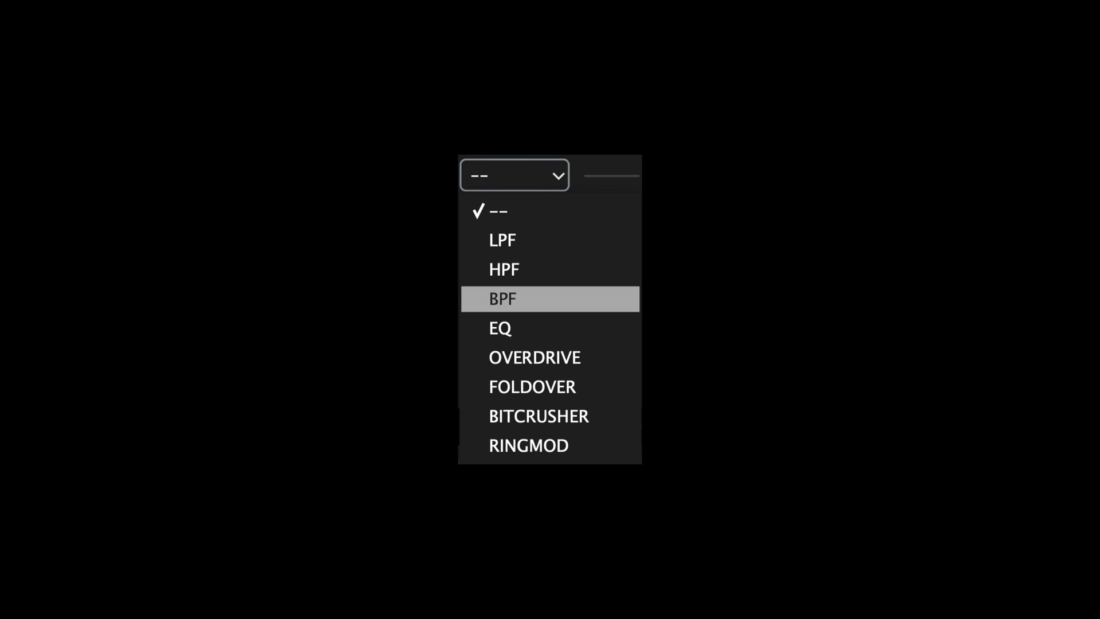
{"action": "mouse_move", "coordinate": [532, 357]}
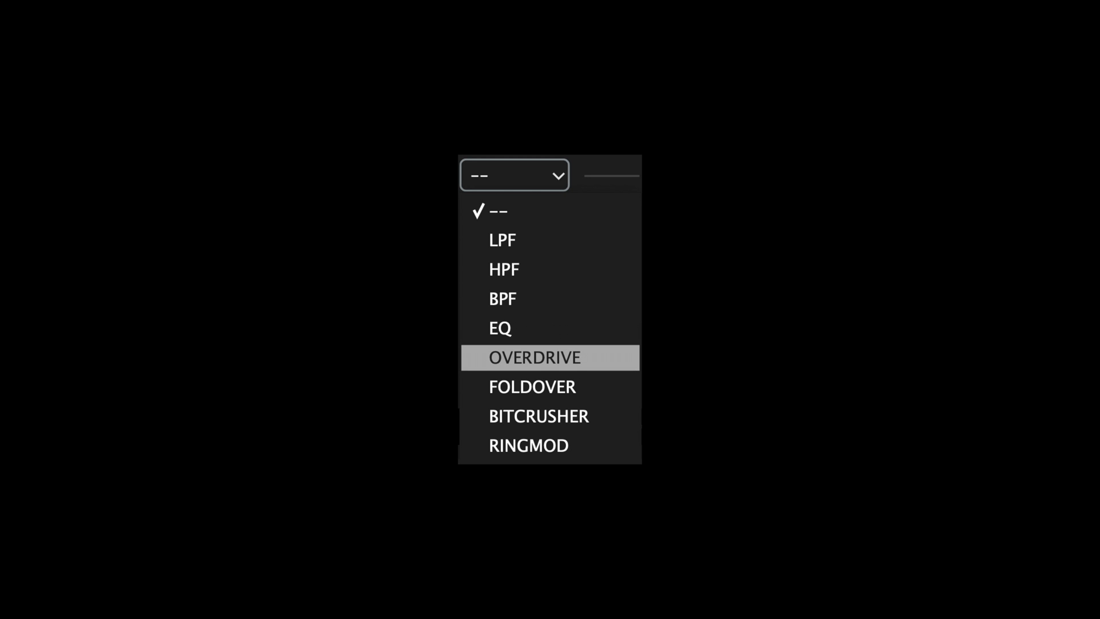
{"action": "mouse_move", "coordinate": [549, 387]}
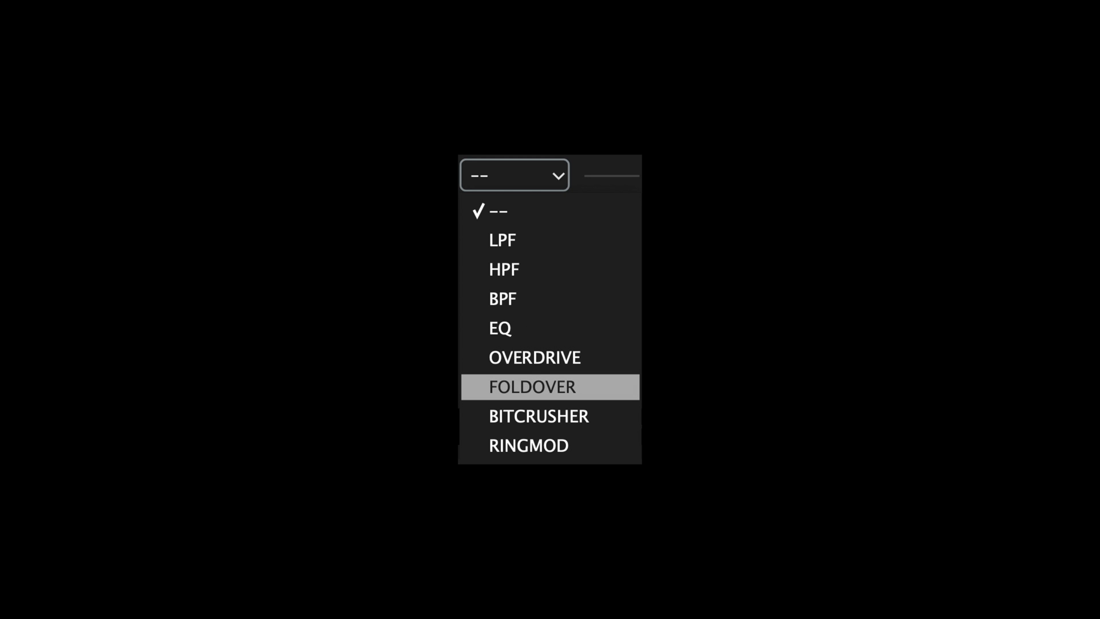
{"action": "mouse_move", "coordinate": [527, 444]}
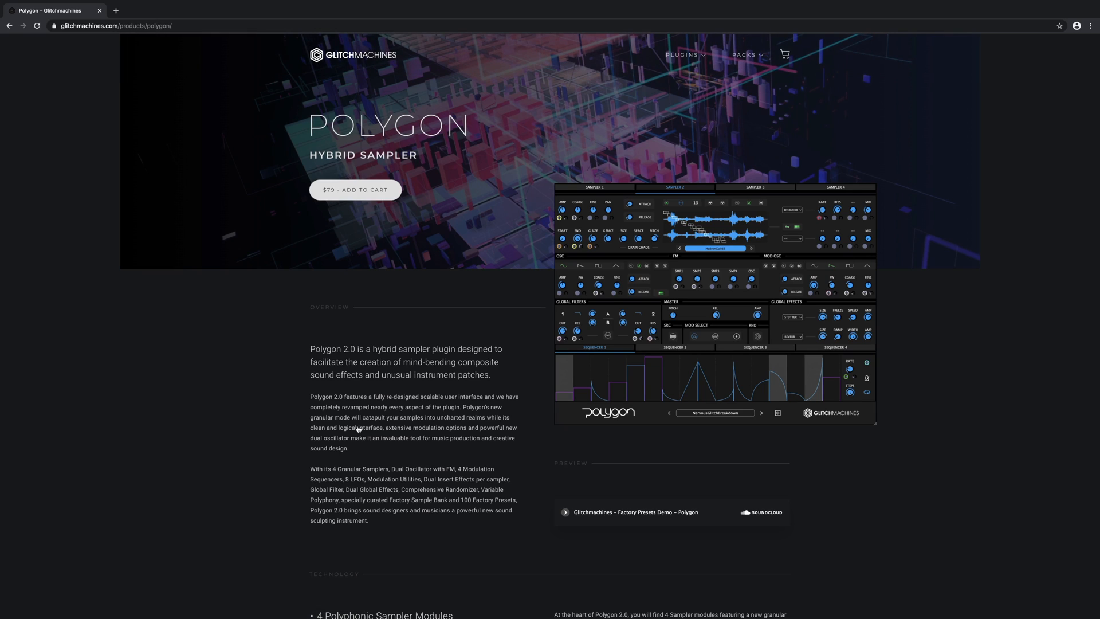
{"action": "mouse_move", "coordinate": [265, 430]}
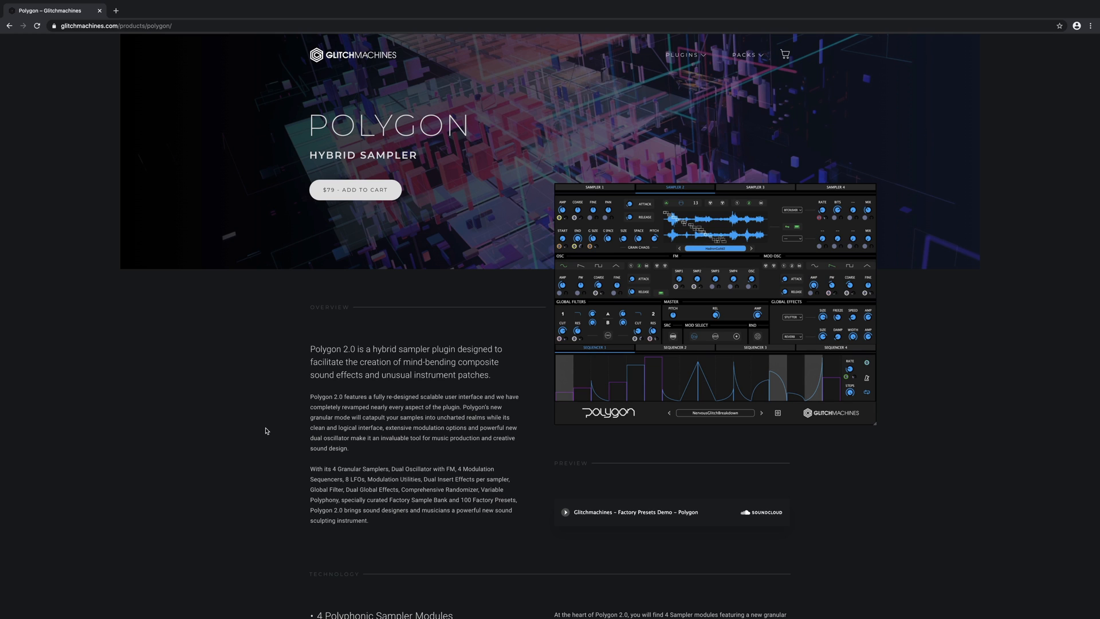